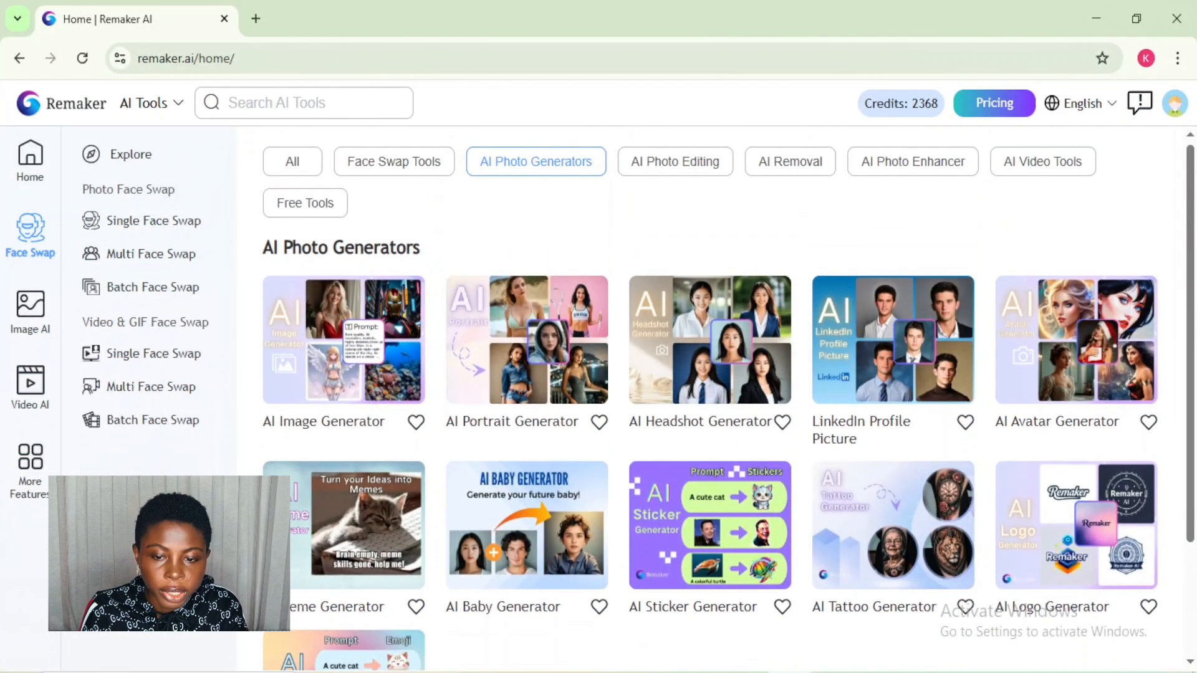
mouse_move(751, 533)
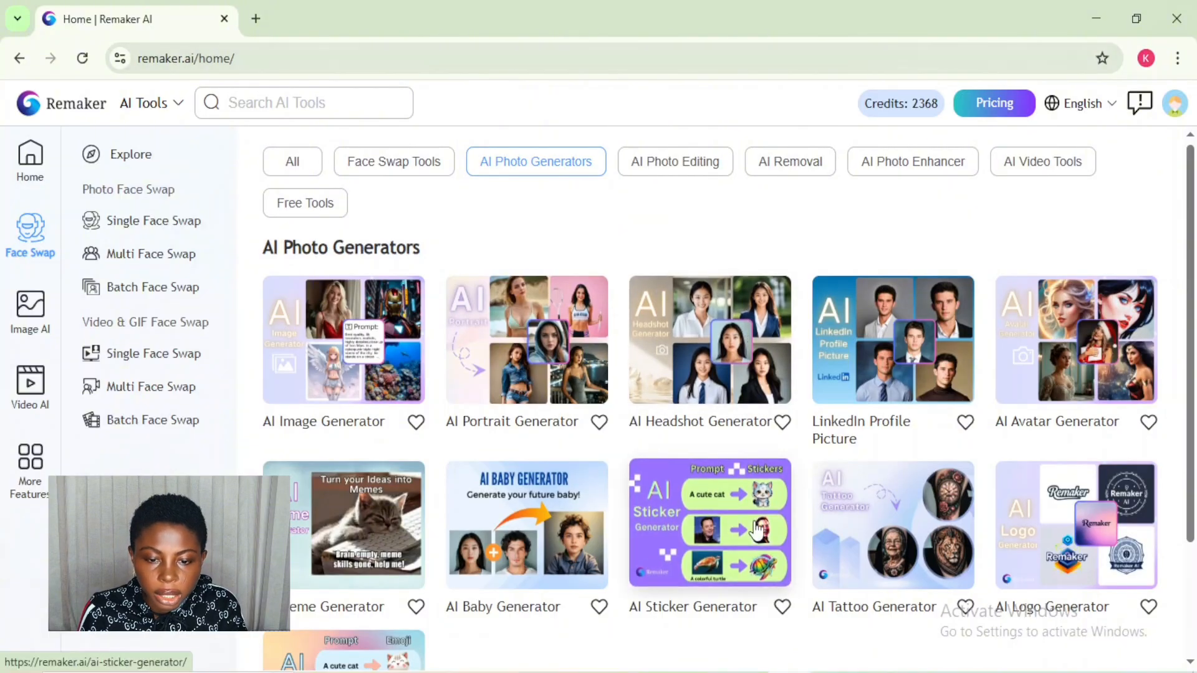
Scroll the Remaker home page and open the AI Image Generator card.
scroll("down", 3)
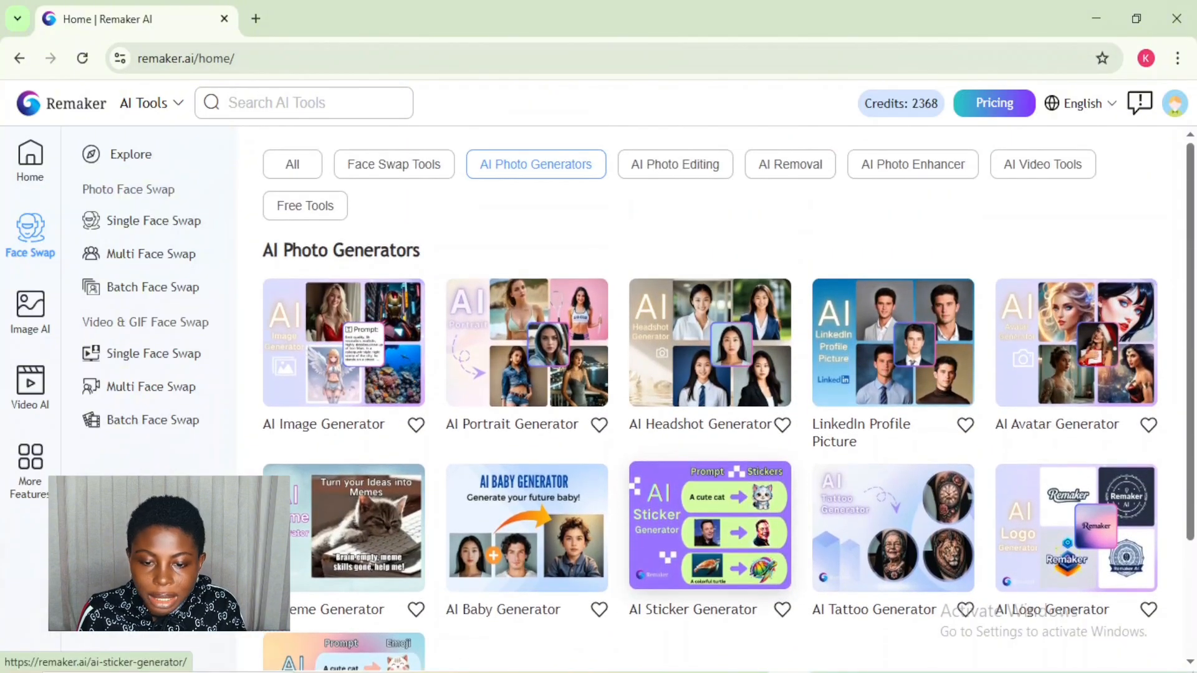
mouse_move(389, 373)
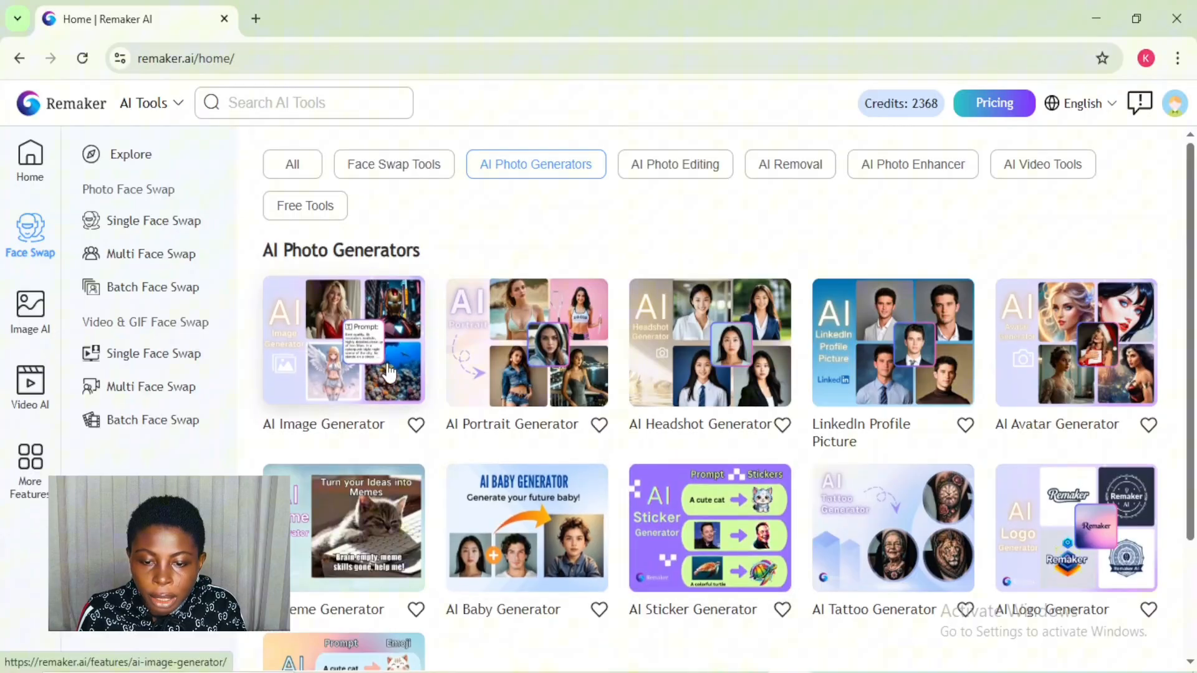
left_click(344, 356)
type("G")
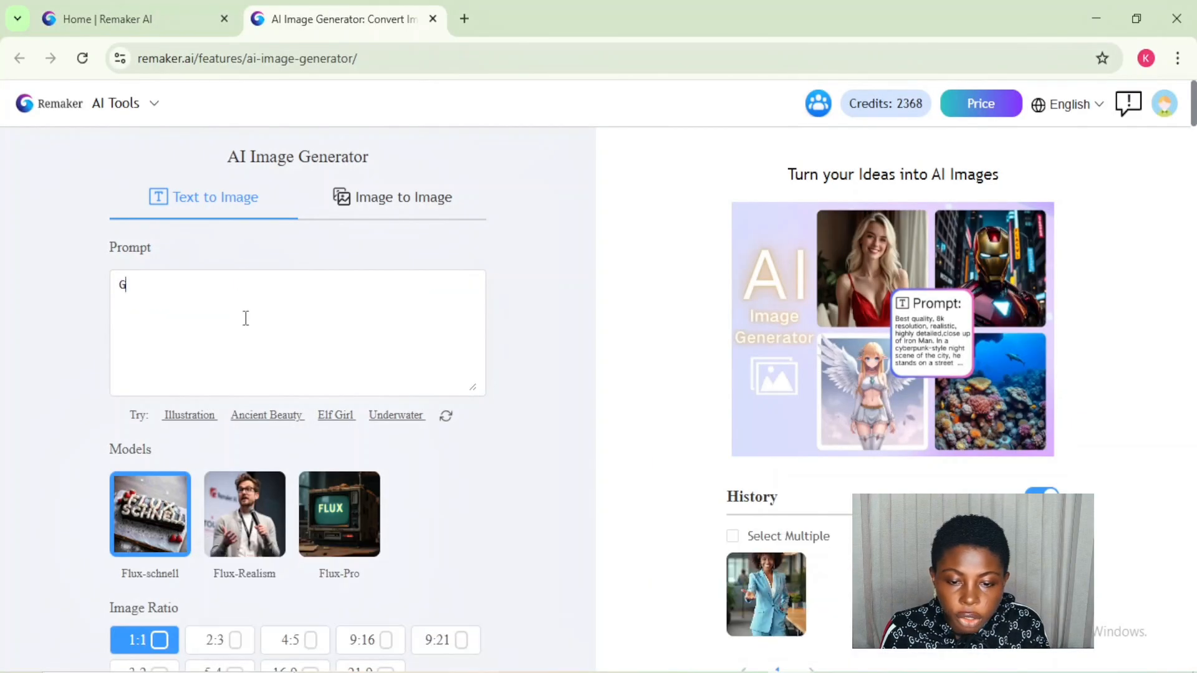
Generate two 16:9 images of a realistic shiny banana and download one.
type("enerate a realistic shiny Nano banana")
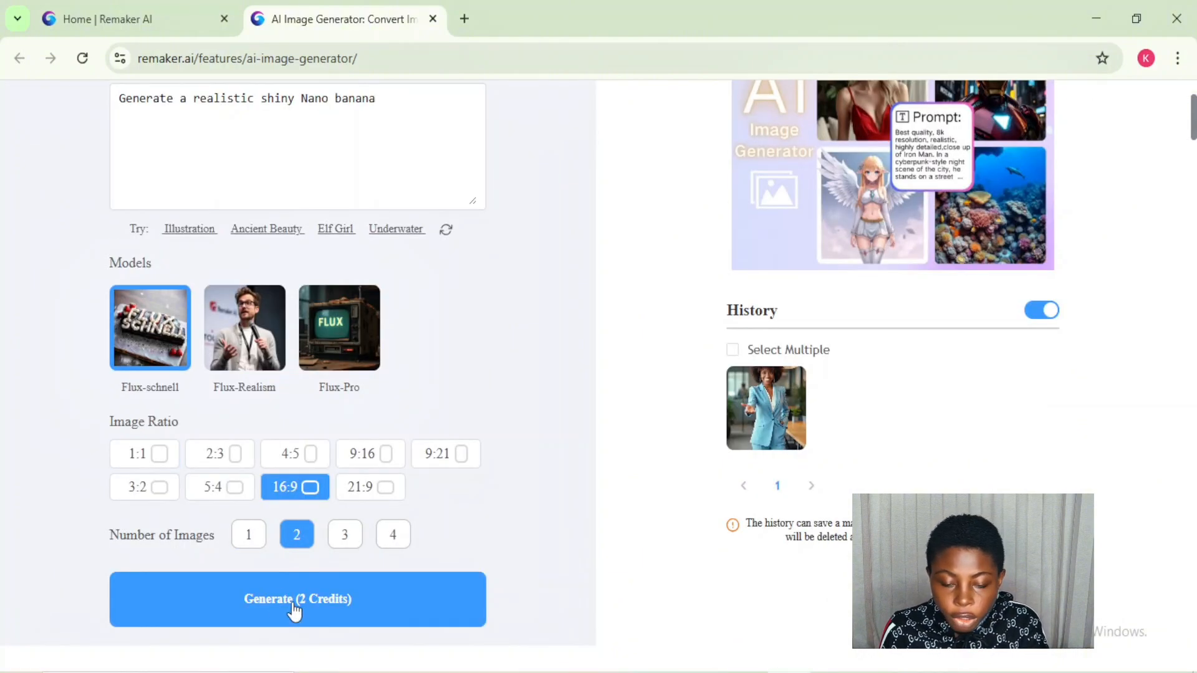
left_click(298, 599)
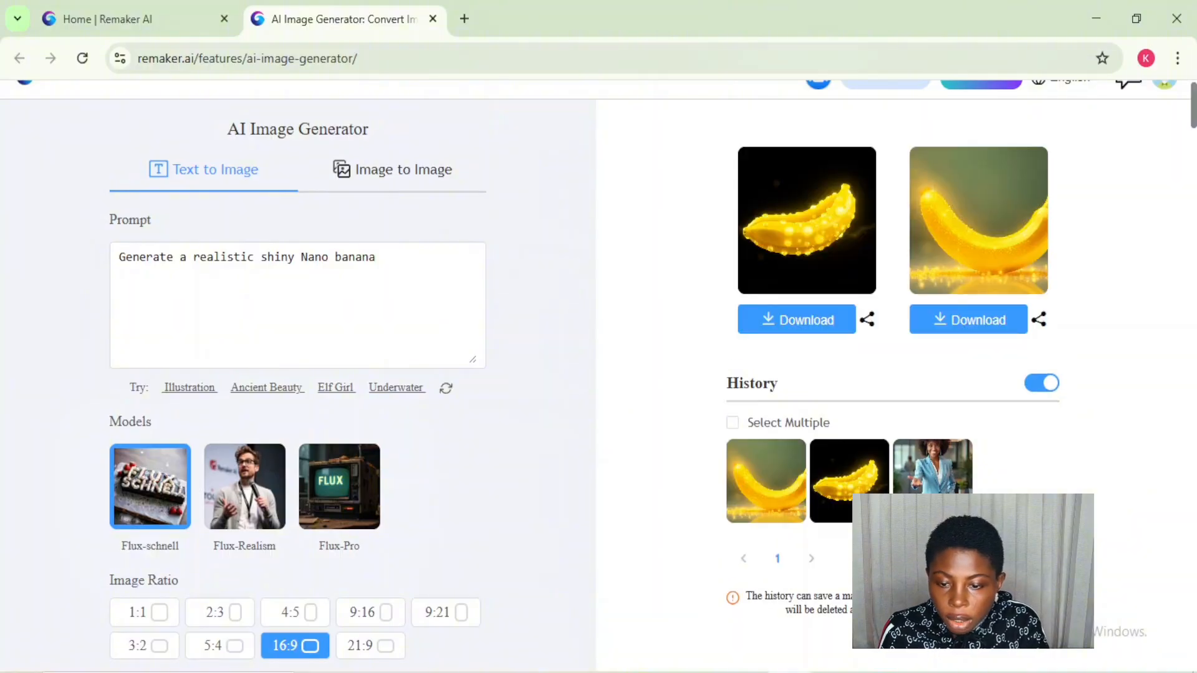
mouse_move(705, 328)
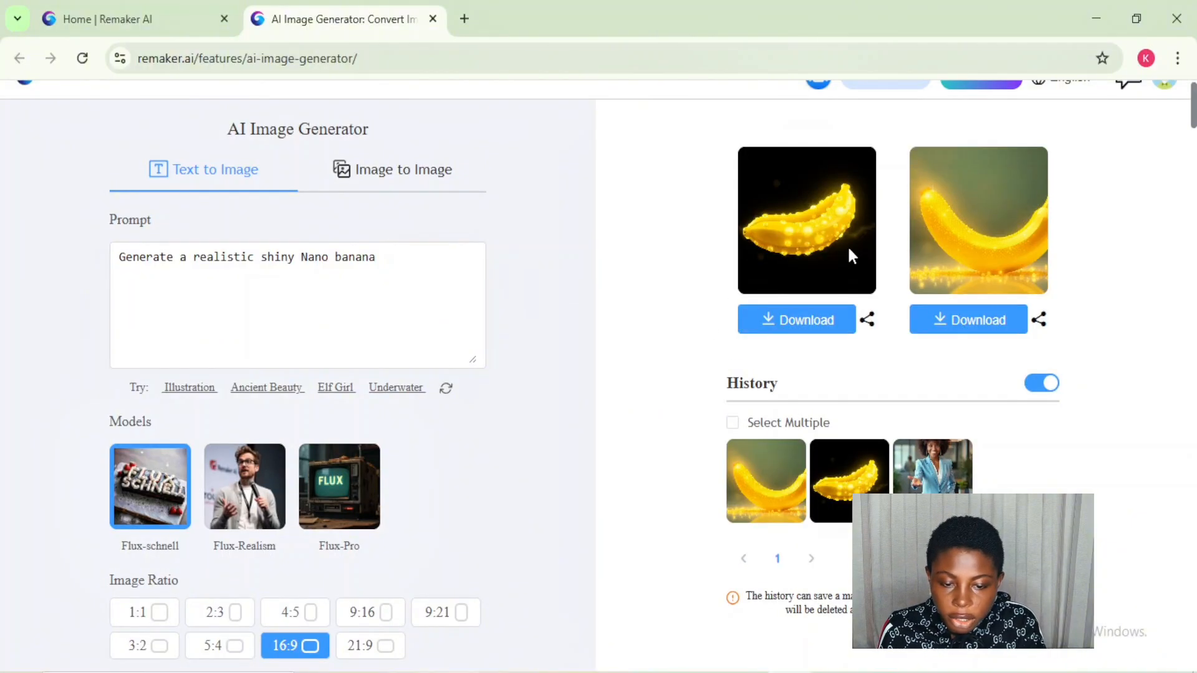
mouse_move(988, 287)
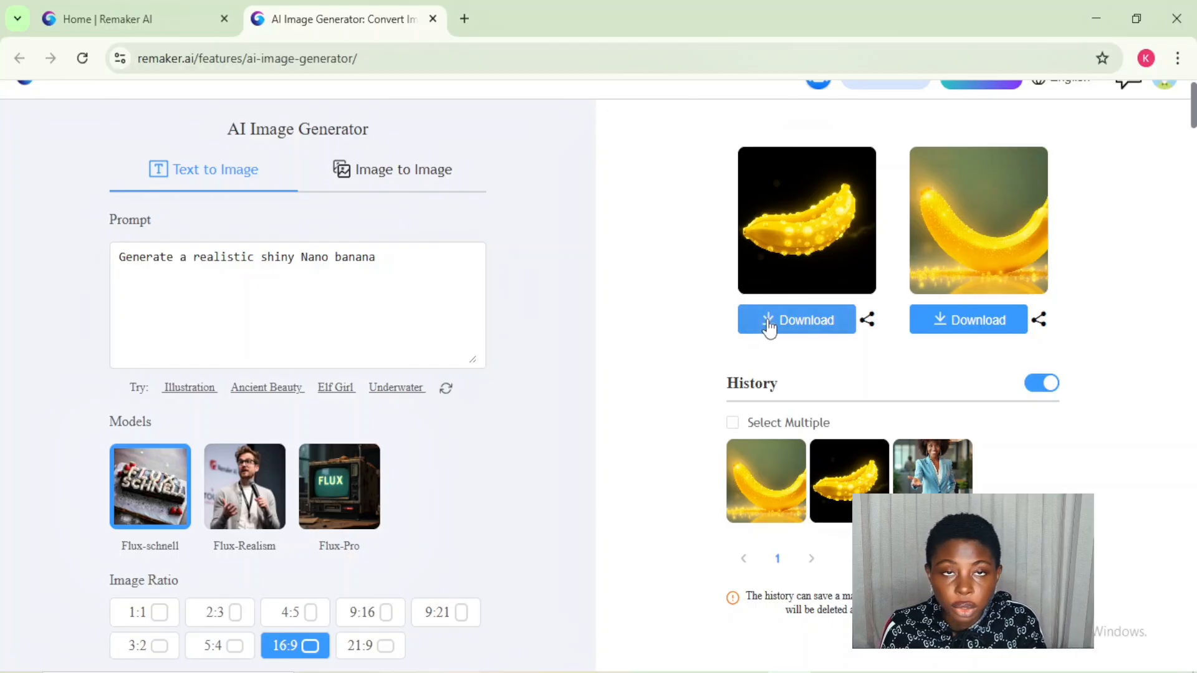
left_click(968, 320)
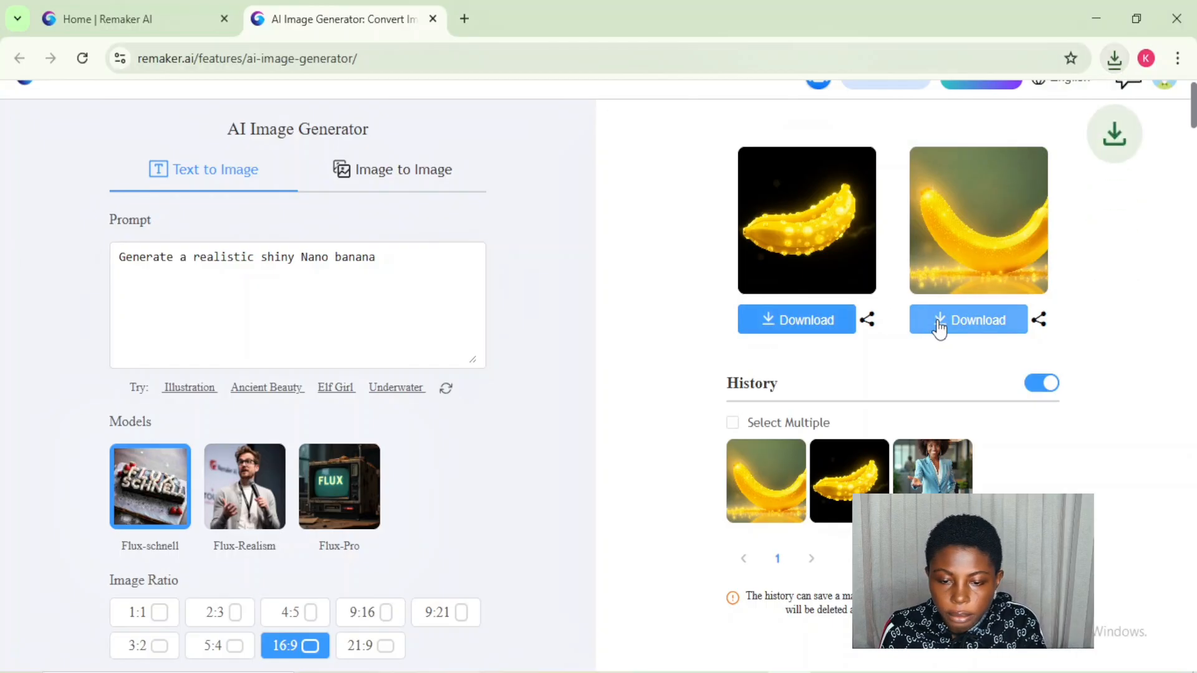
scroll("down", 3)
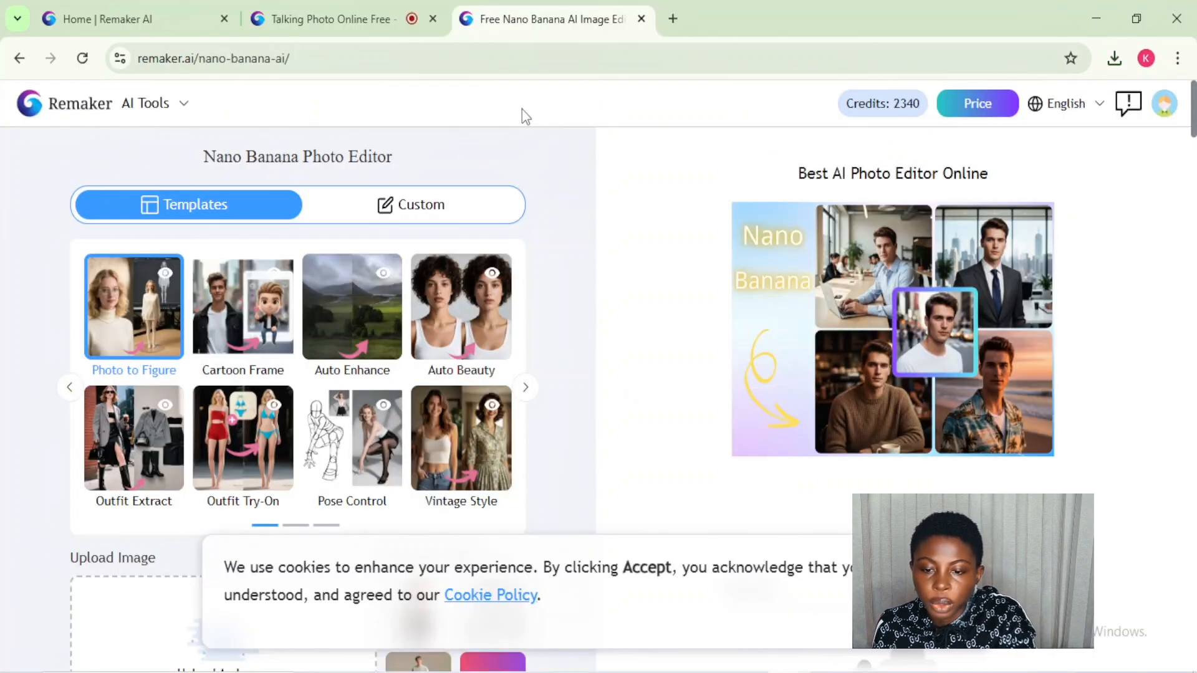
mouse_move(434, 150)
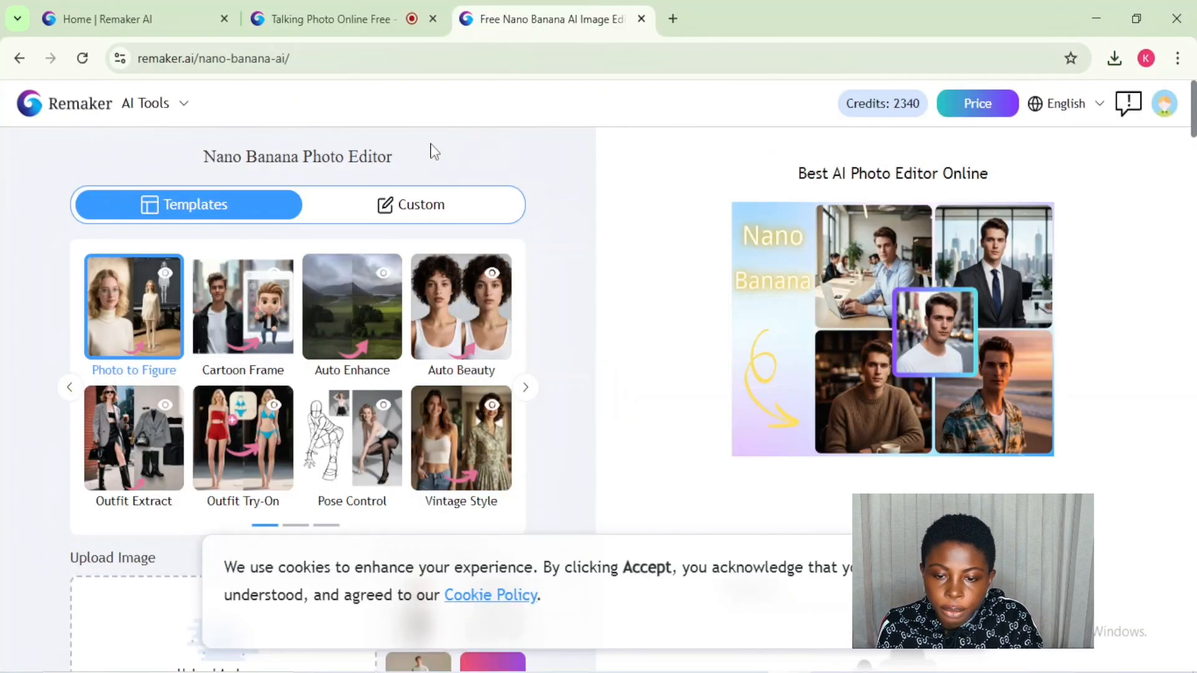
In Custom mode, upload the lady and banana images and generate her YouTube-style advert thumbnail.
left_click(421, 205)
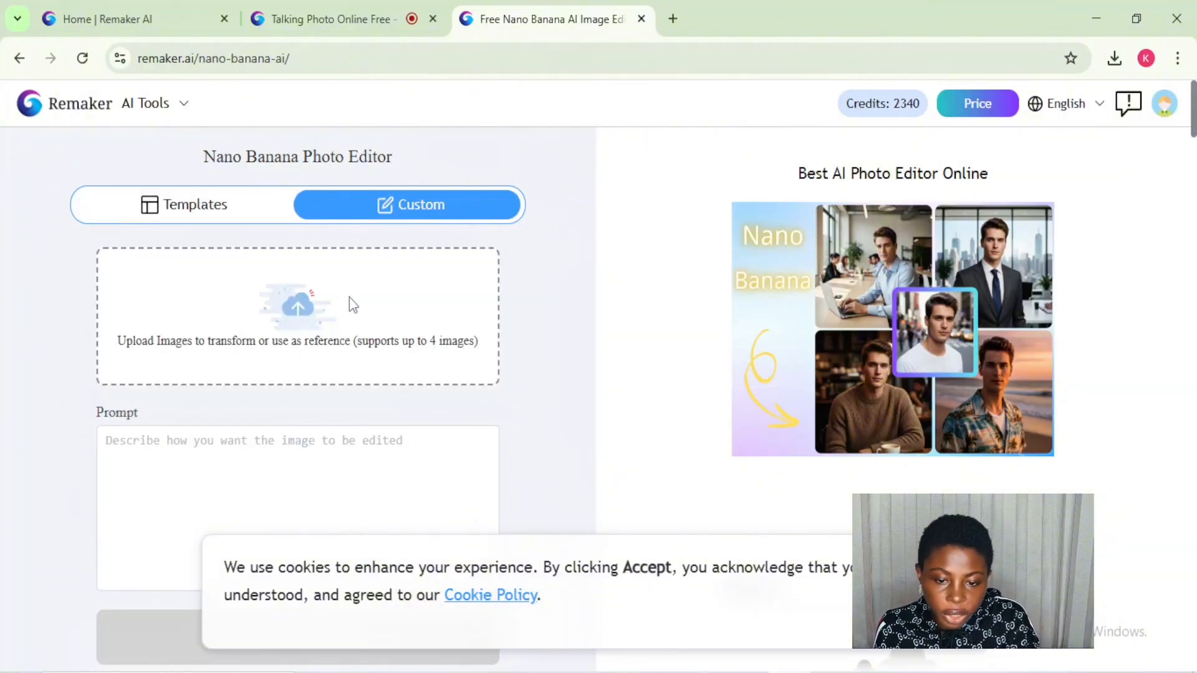
left_click(298, 314)
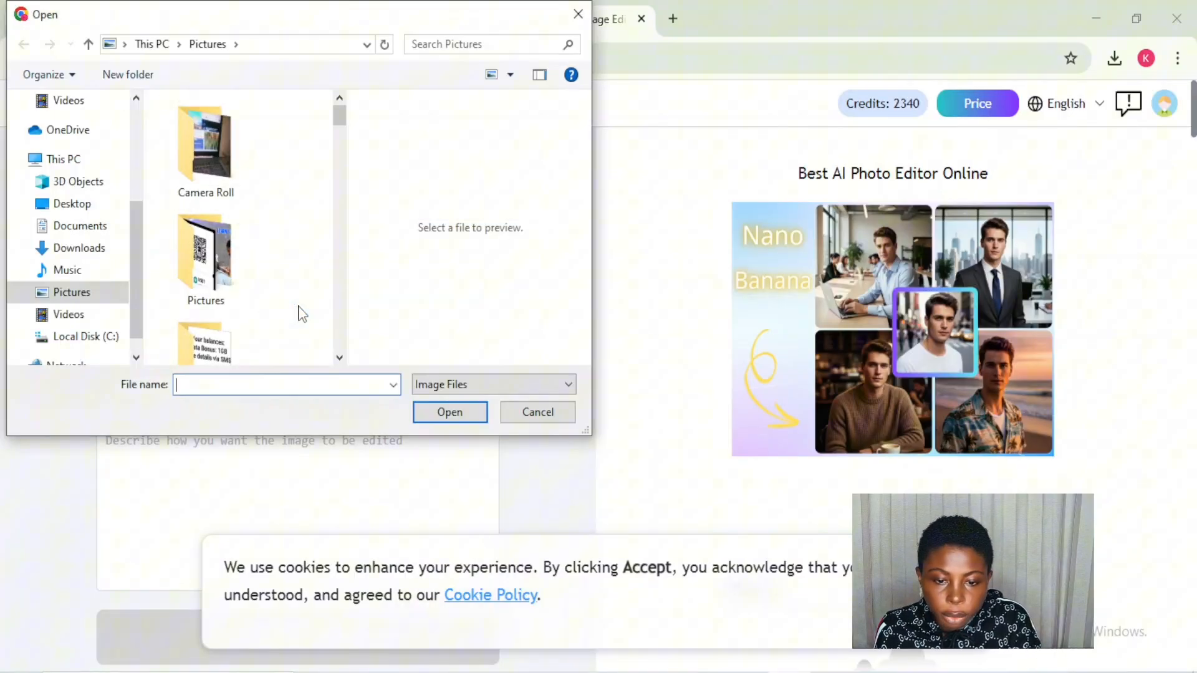
mouse_move(323, 356)
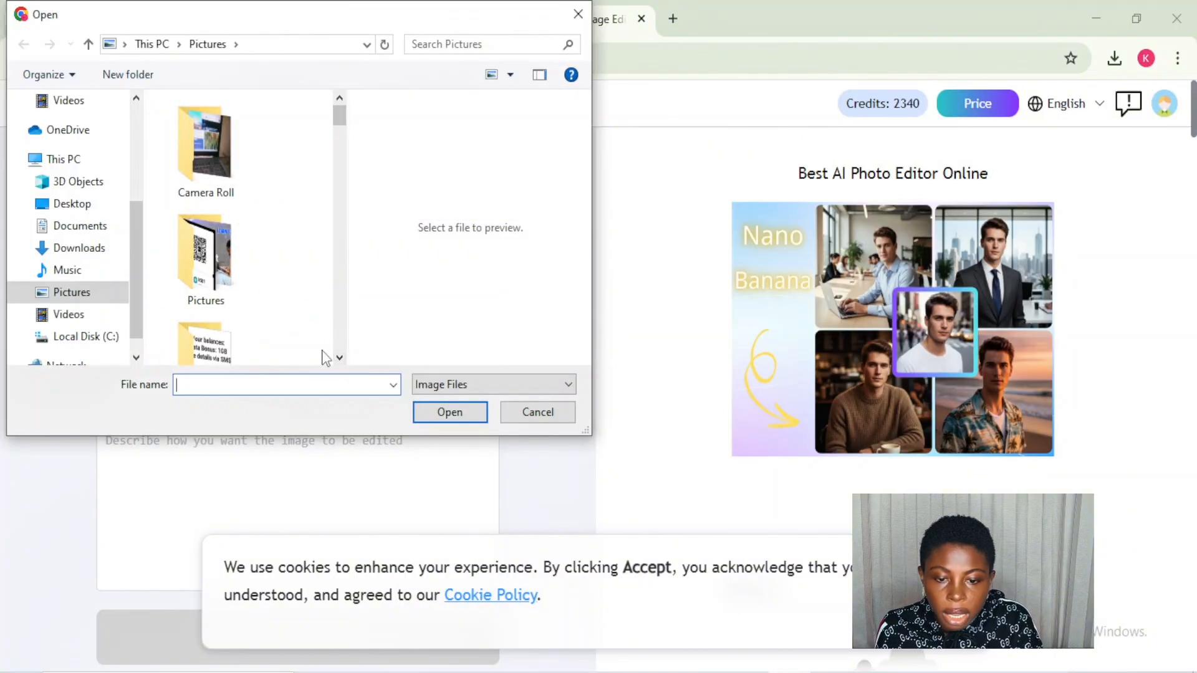
scroll("down", 3)
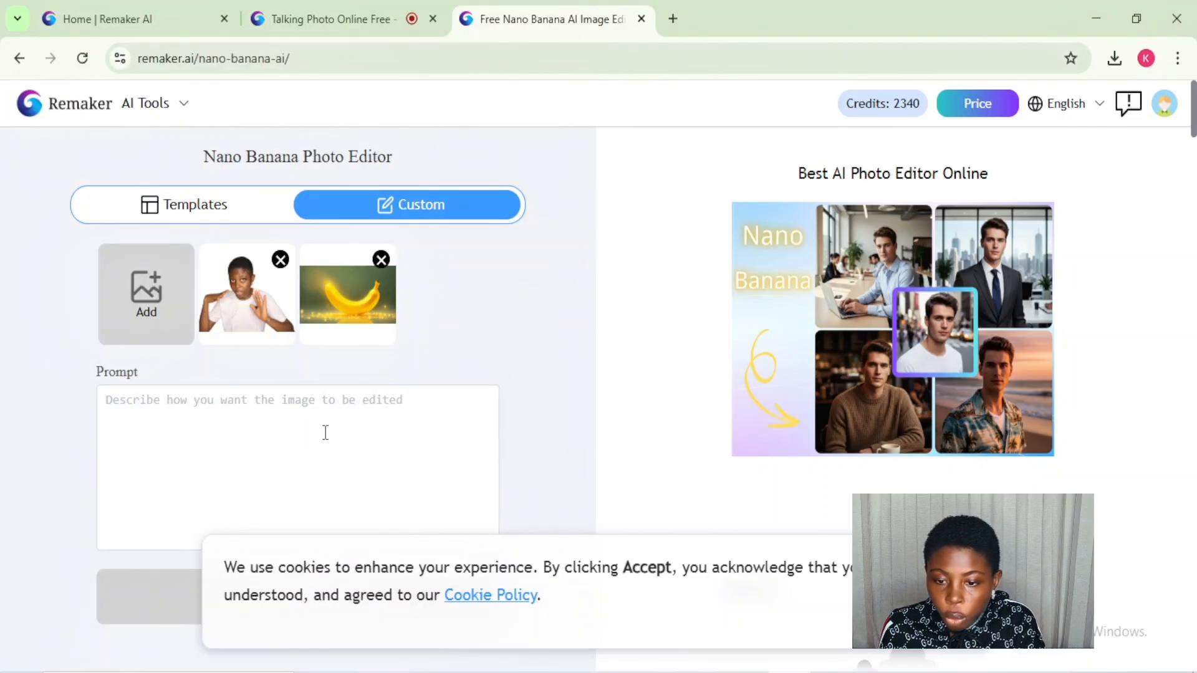
type("Let the lady in white t-short hold the banana like she is advertising on a YouTube thumbnail, the banana should remain shiny as in the photo. The background should be dark blue with a little touch of purple and black.")
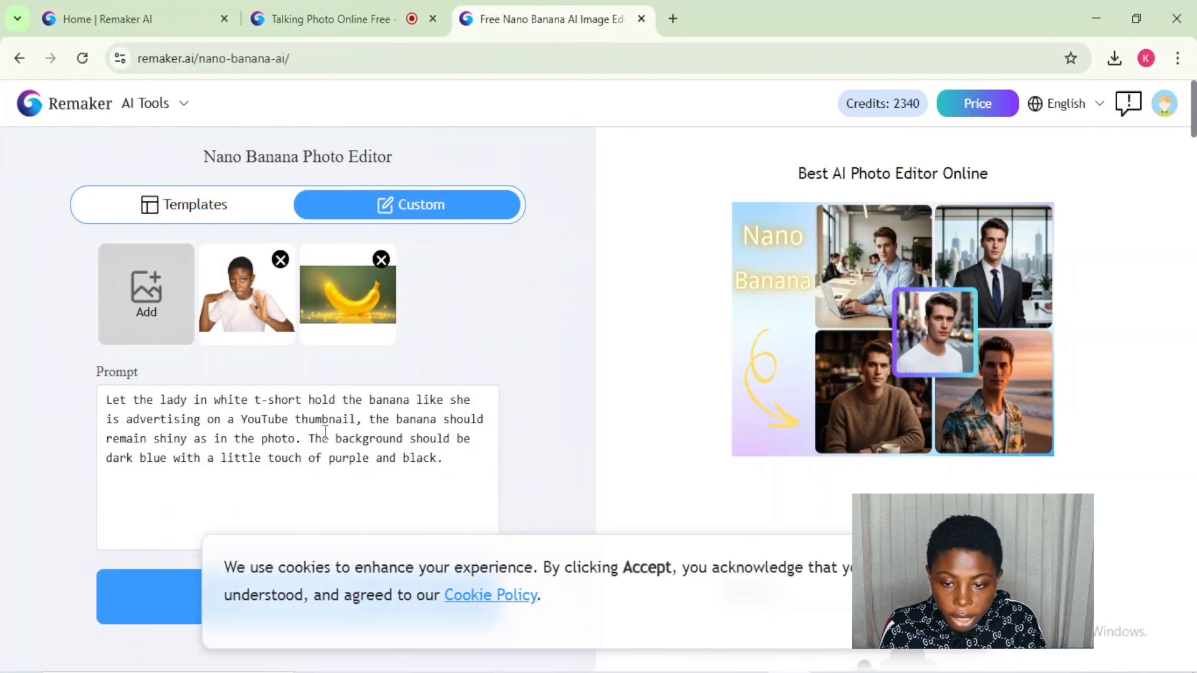
scroll("down", 3)
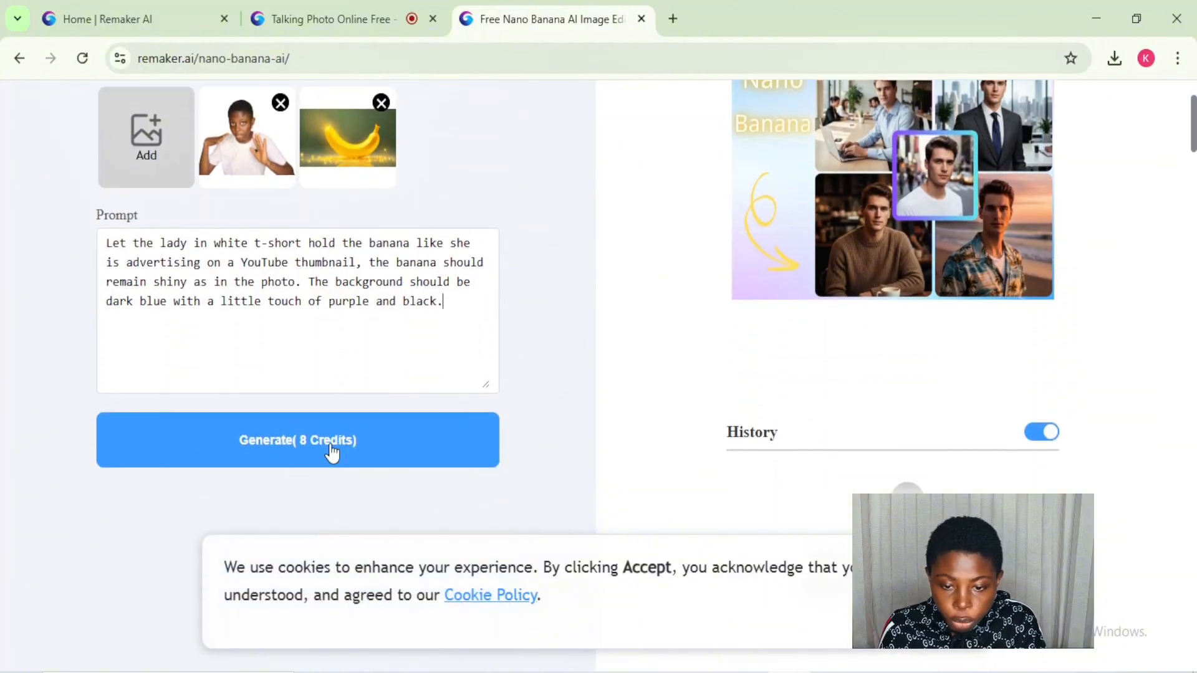
left_click(331, 440)
type("hq")
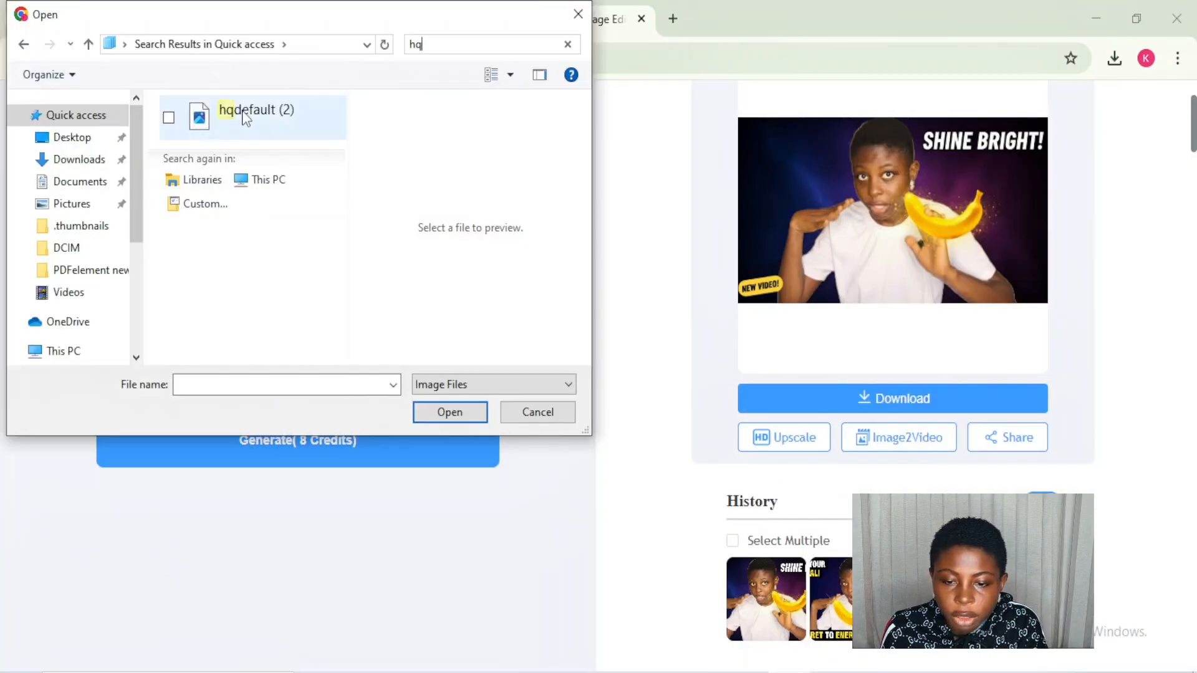
Add the hqdefault (2) reference image, revise the prompt, and regenerate the thumbnail.
left_click(255, 115)
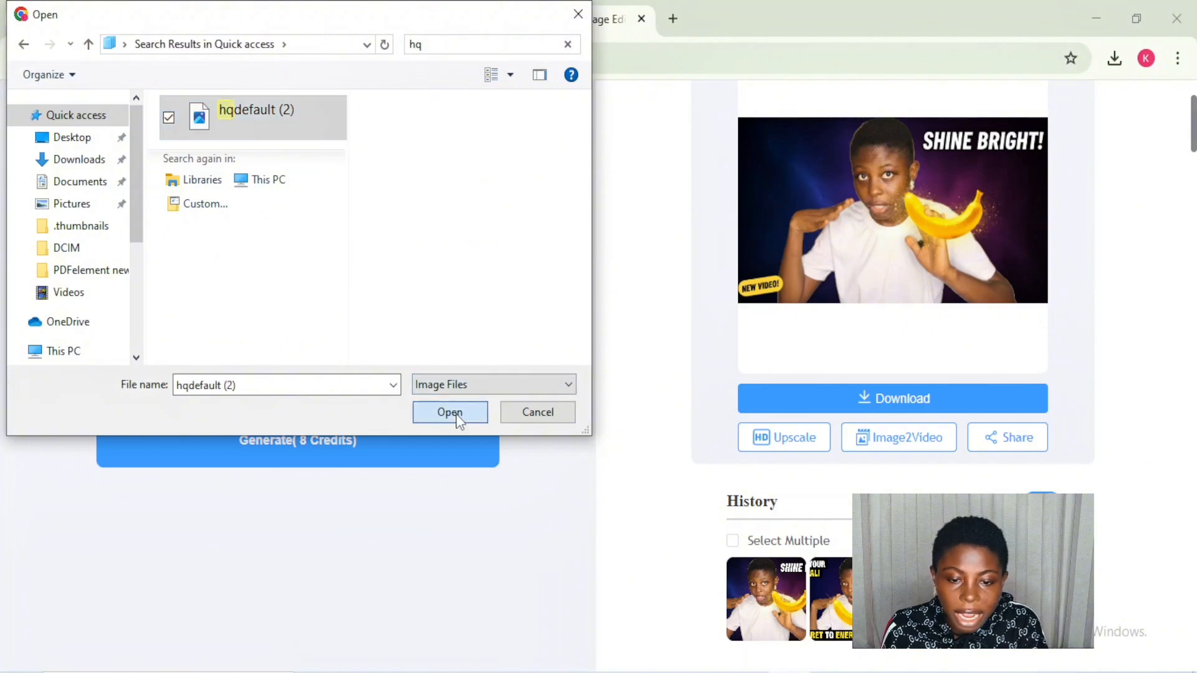
left_click(451, 412)
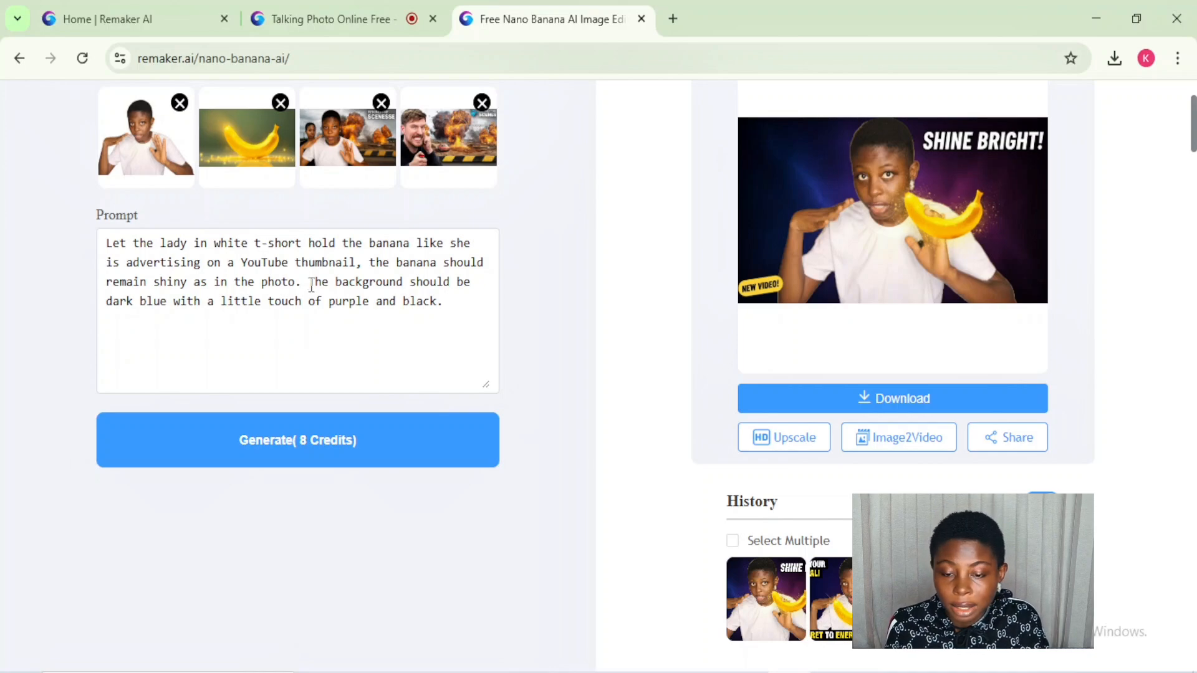
type("ehind h")
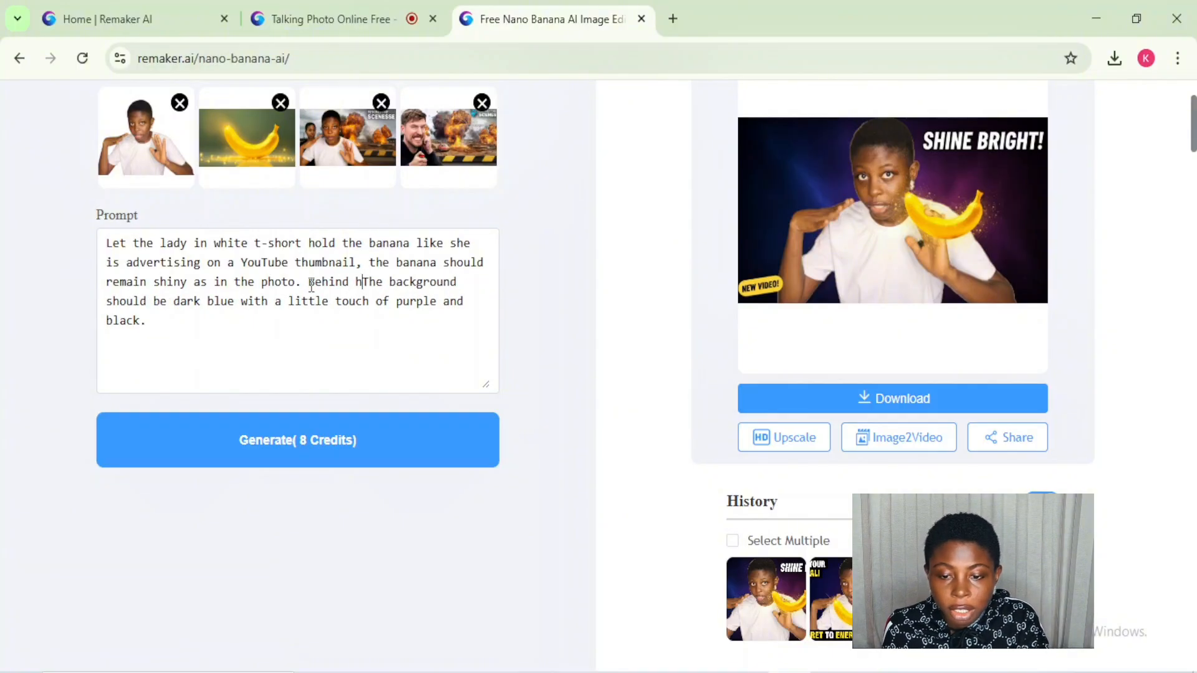
type("er")
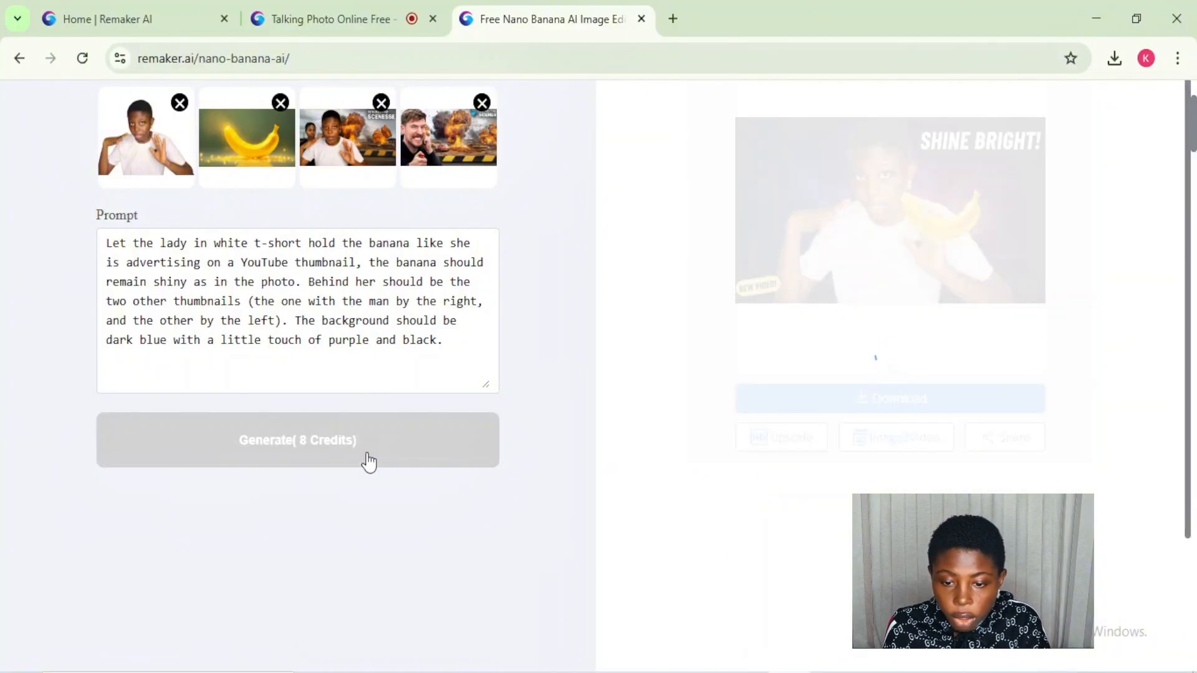
left_click(297, 440)
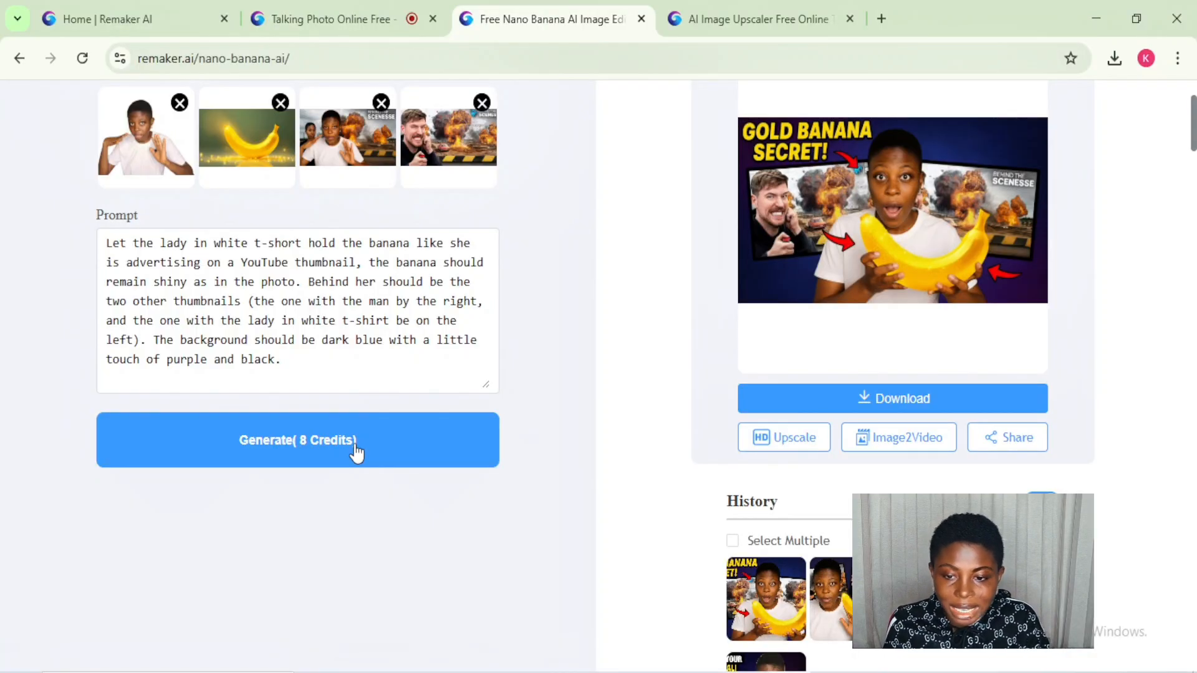
mouse_move(306, 475)
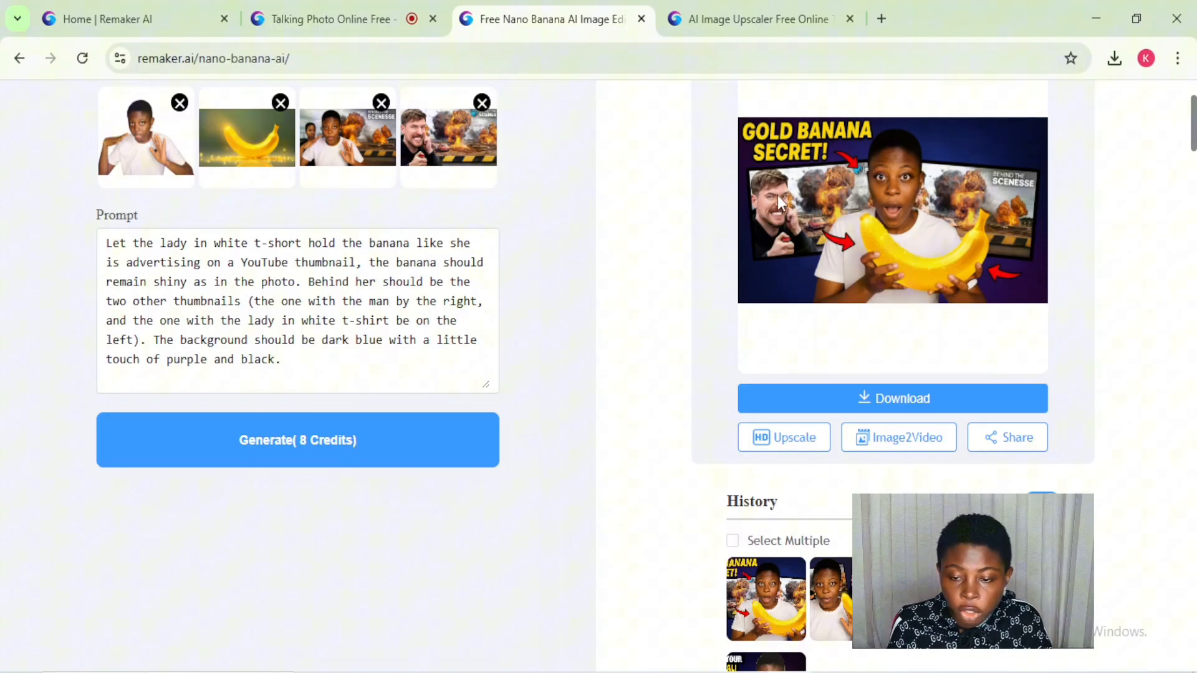
mouse_move(903, 380)
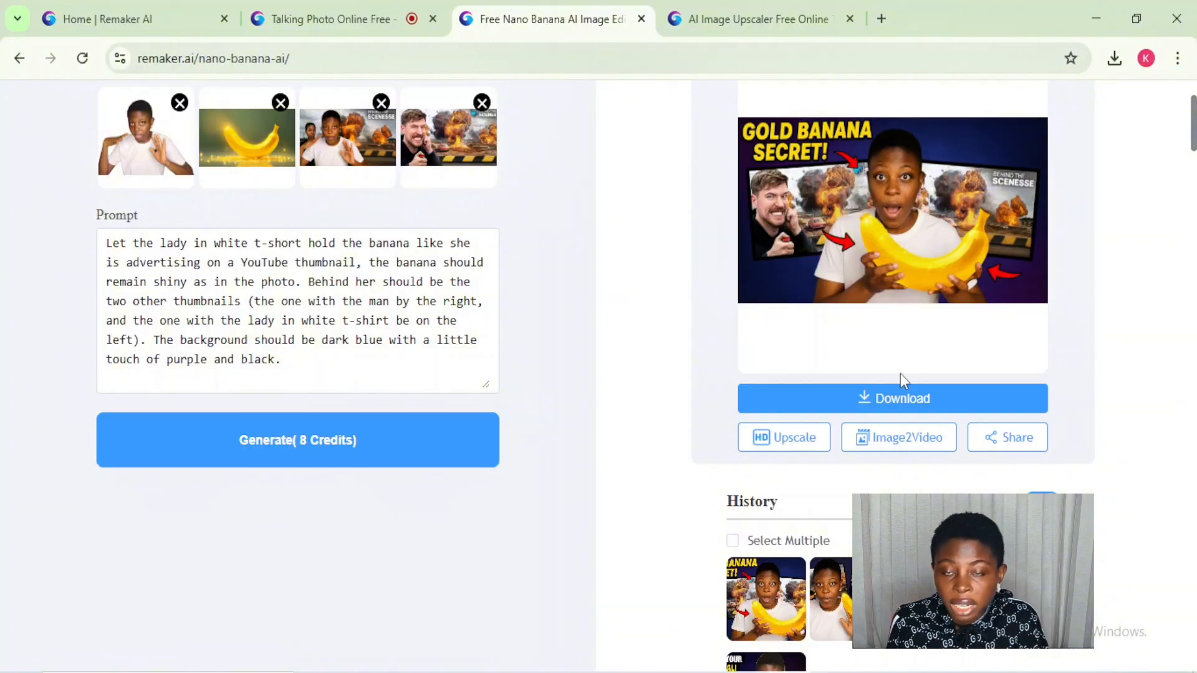
mouse_move(858, 419)
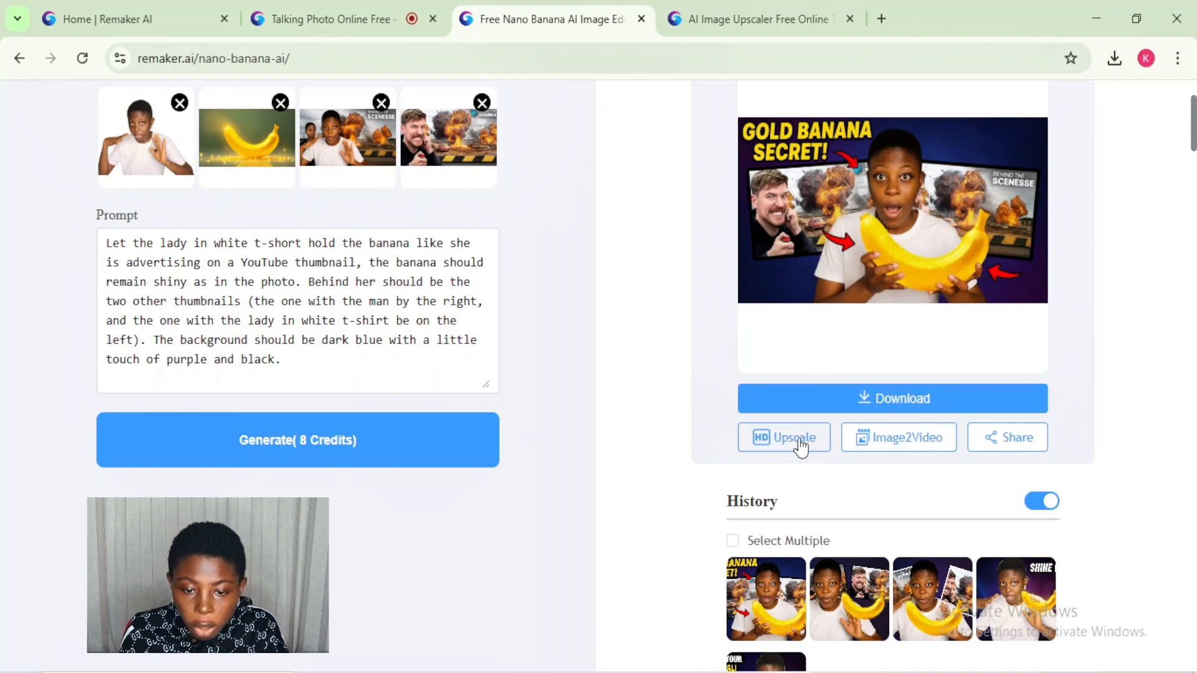
Send the GOLD BANANA SECRET! result to the AI Image Upscaler.
left_click(783, 438)
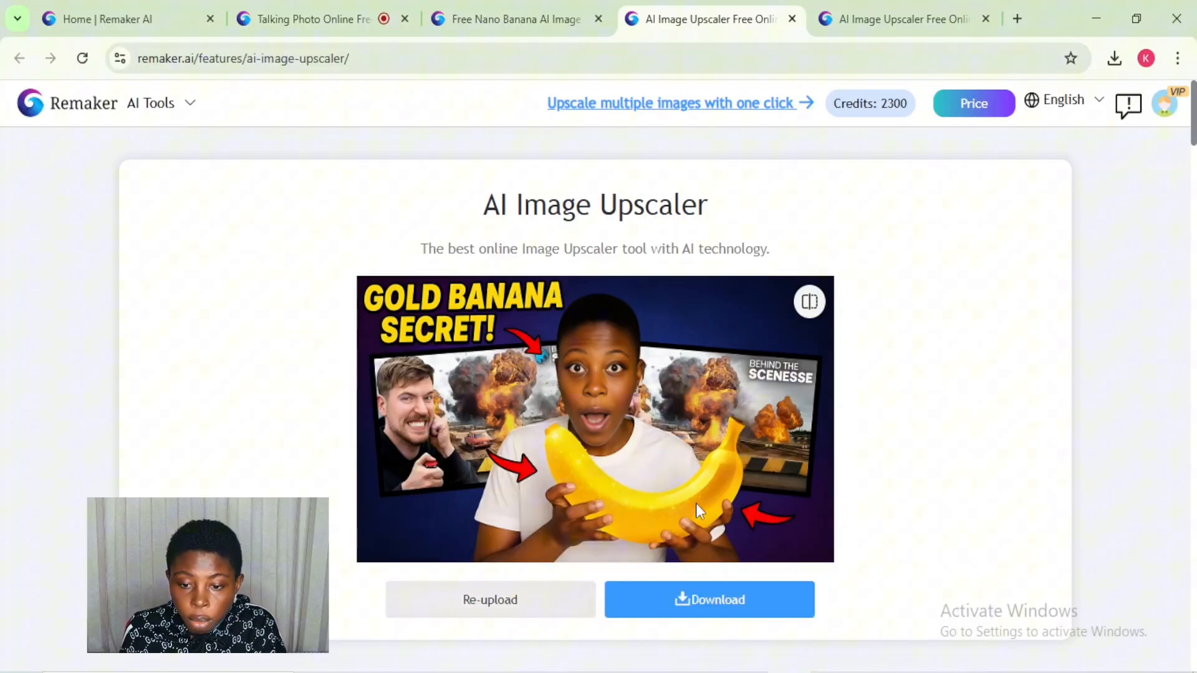
Download the upscaled GOLD BANANA SECRET! thumbnail as a 4.4 MB PNG.
left_click(709, 600)
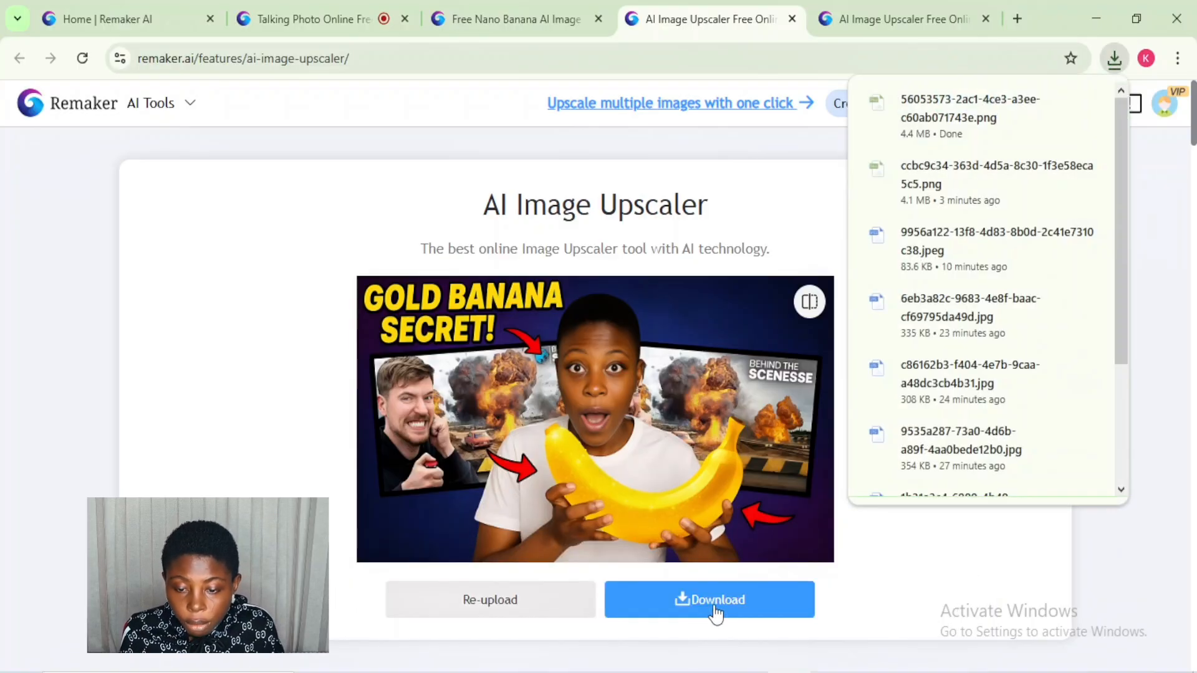
mouse_move(884, 576)
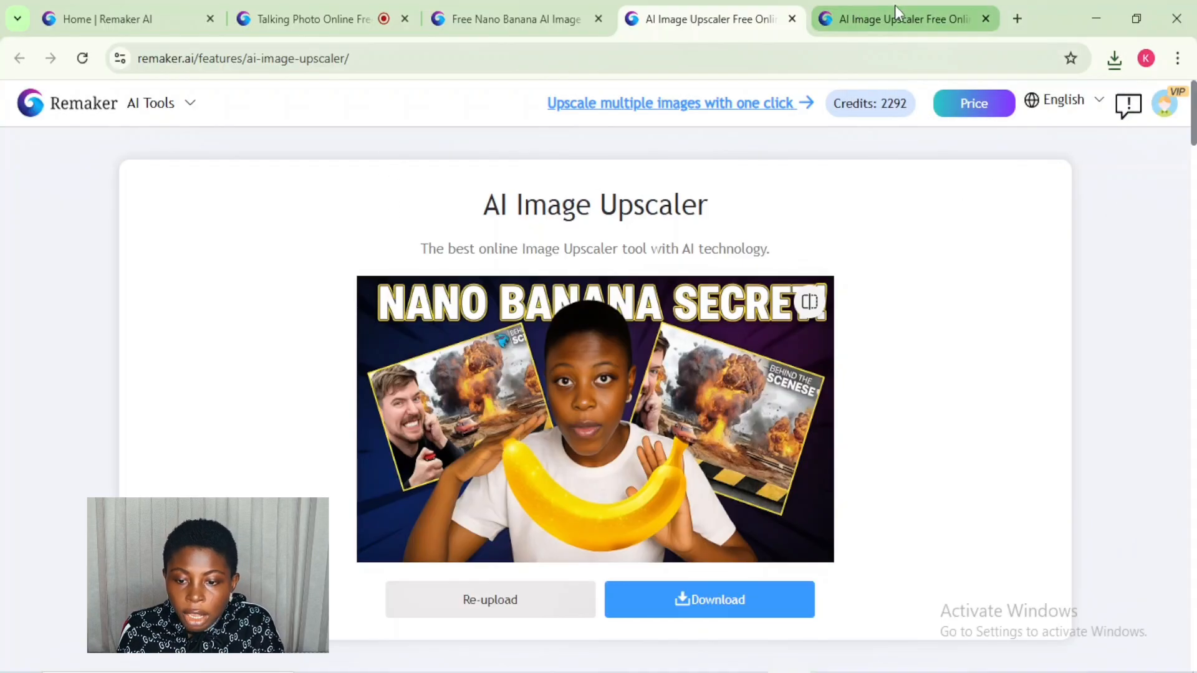
mouse_move(898, 14)
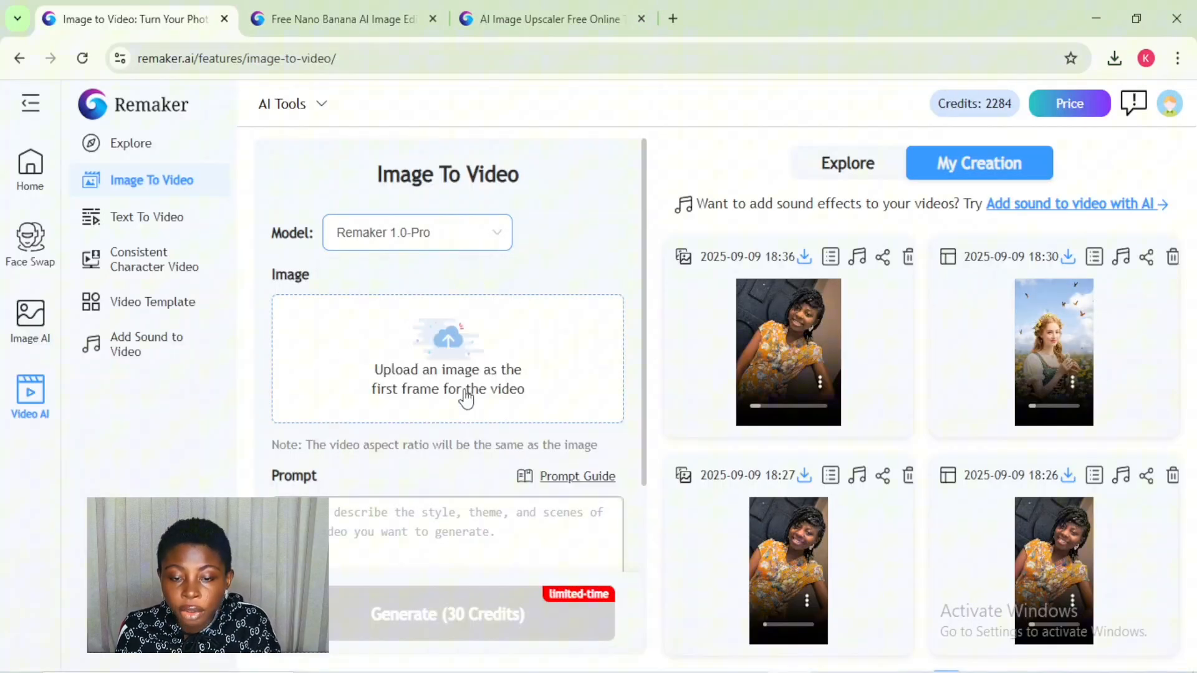
Upload the uncropped upscaled thumbnail to Image To Video and generate the jackpot clip.
left_click(447, 358)
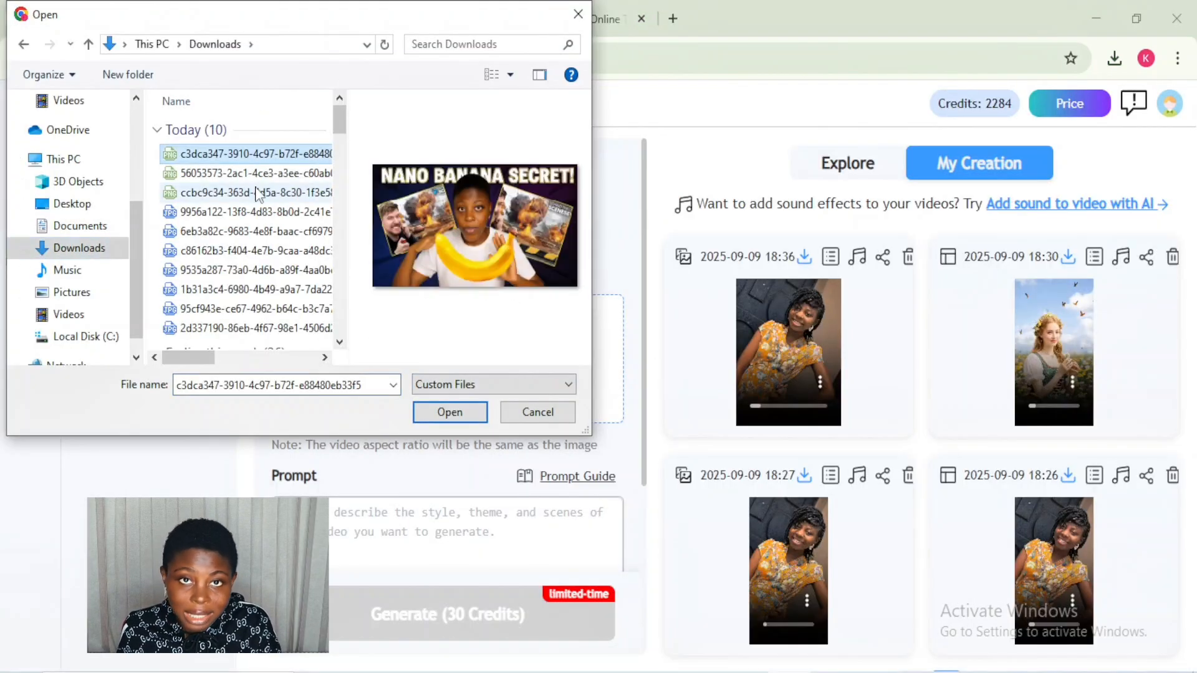
left_click(449, 412)
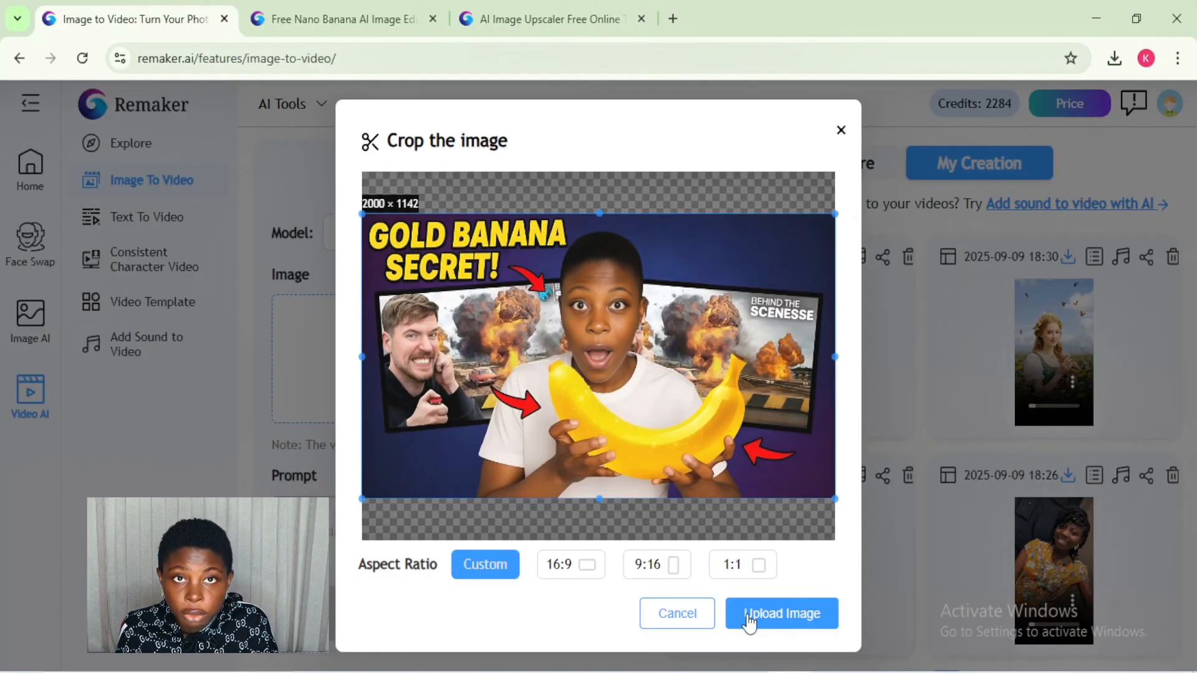
left_click(782, 613)
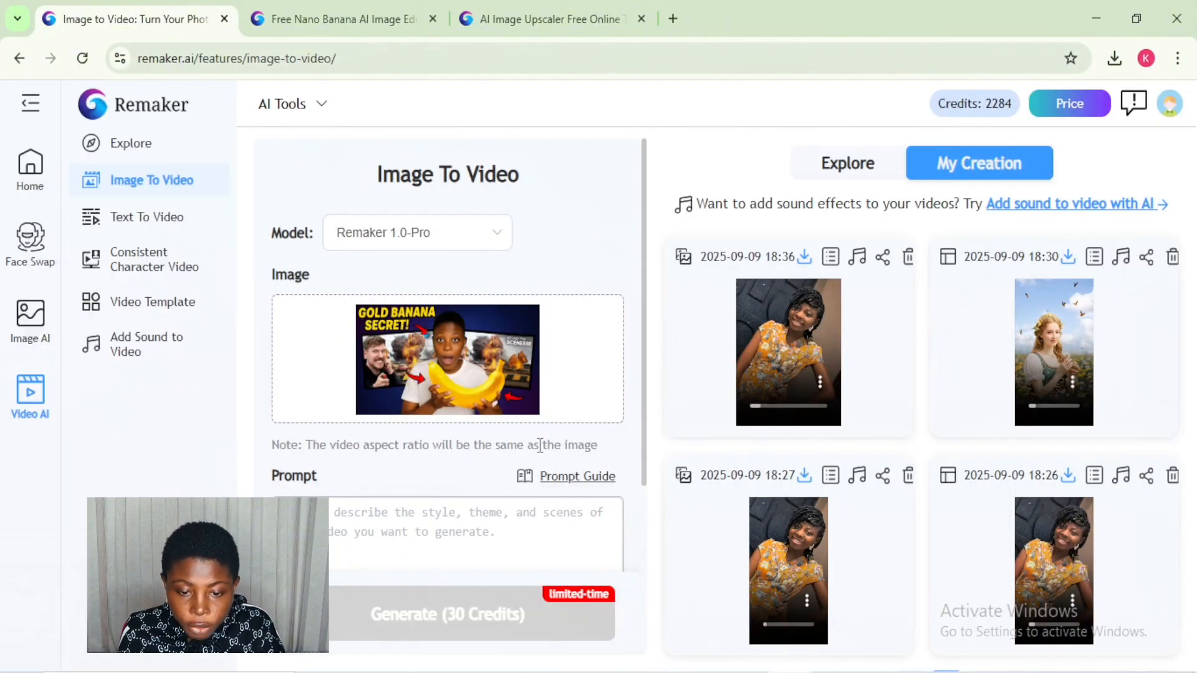
scroll("down", 3)
type("The lady in white raising up the shiny banana like she won a jack pot!")
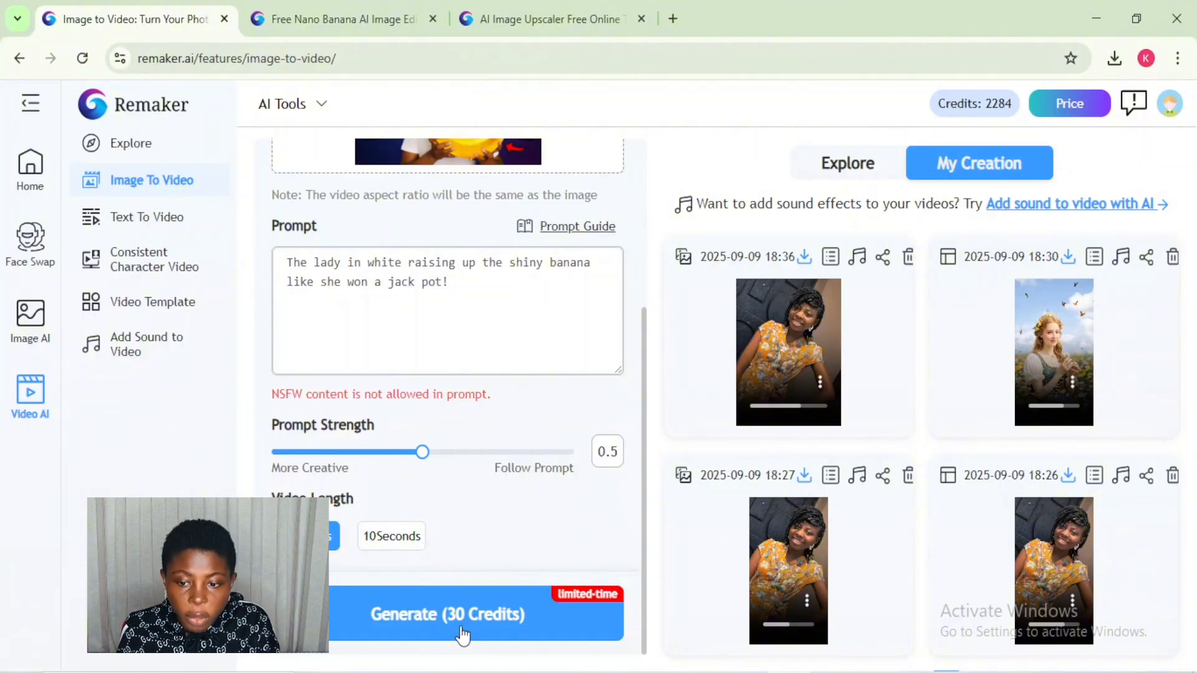
left_click(447, 616)
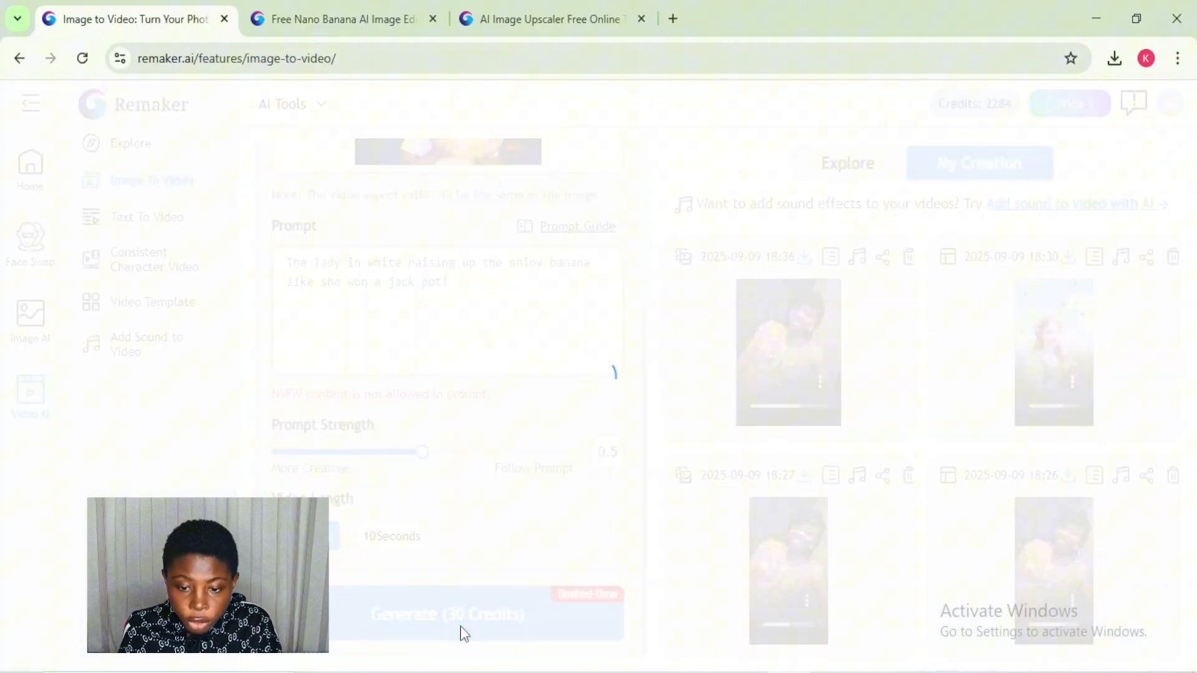
left_click(447, 615)
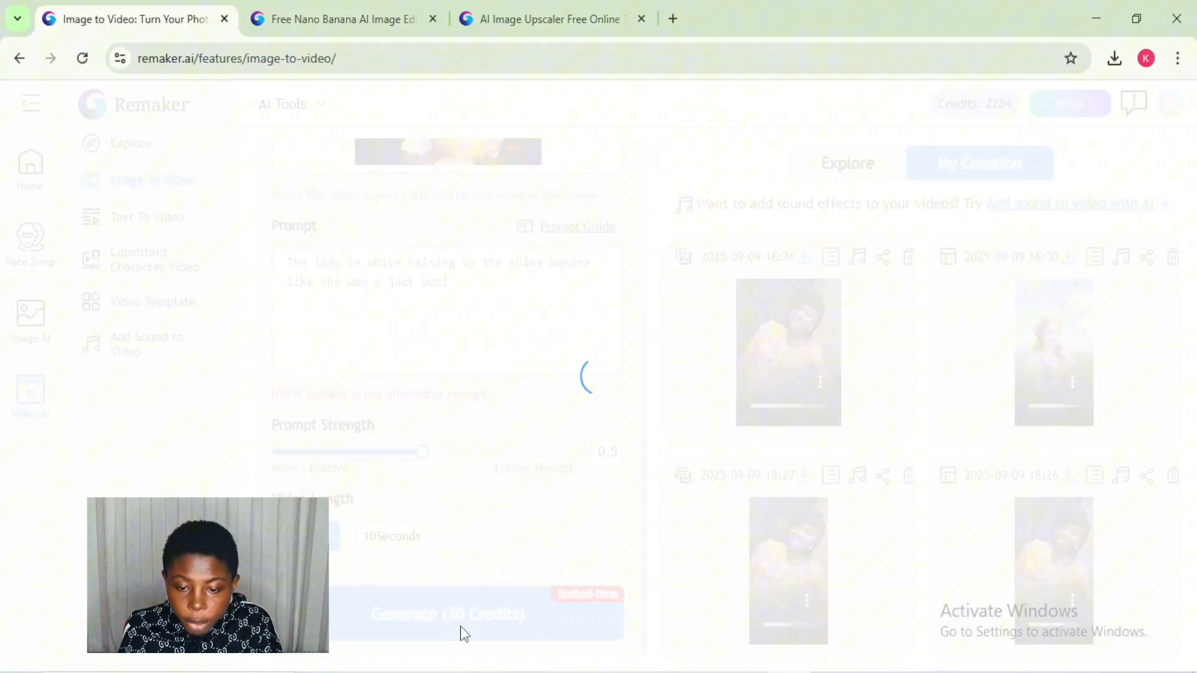
left_click(447, 614)
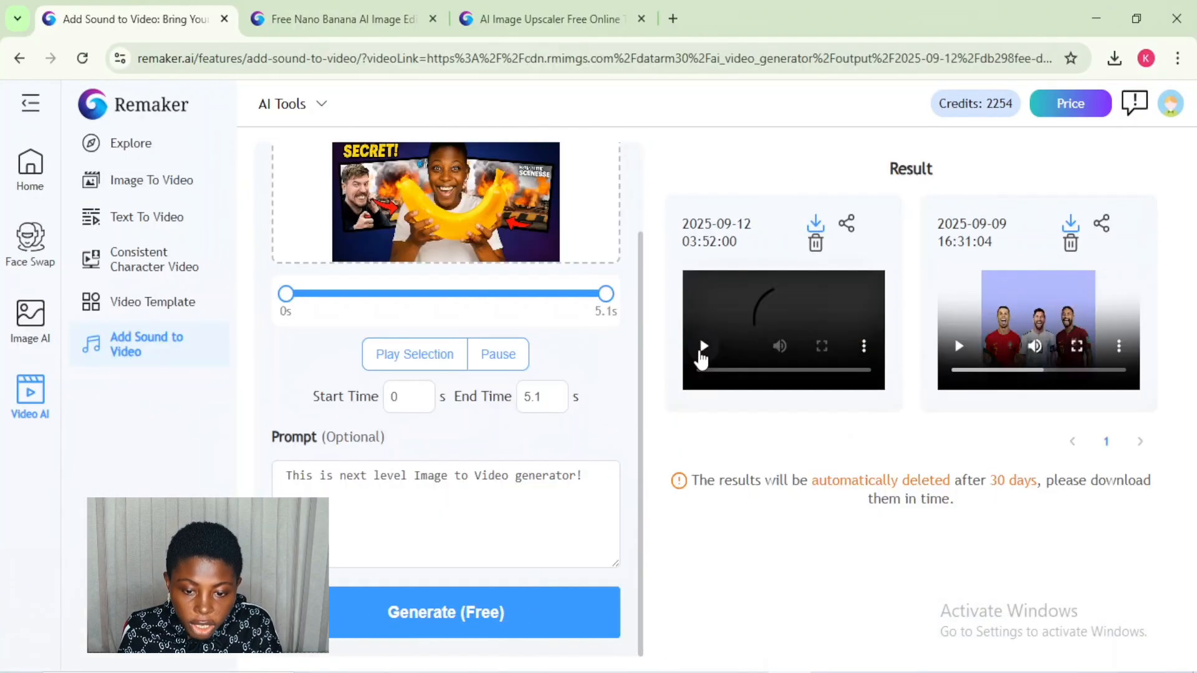
Play the newest banana video and switch it to fullscreen.
left_click(704, 346)
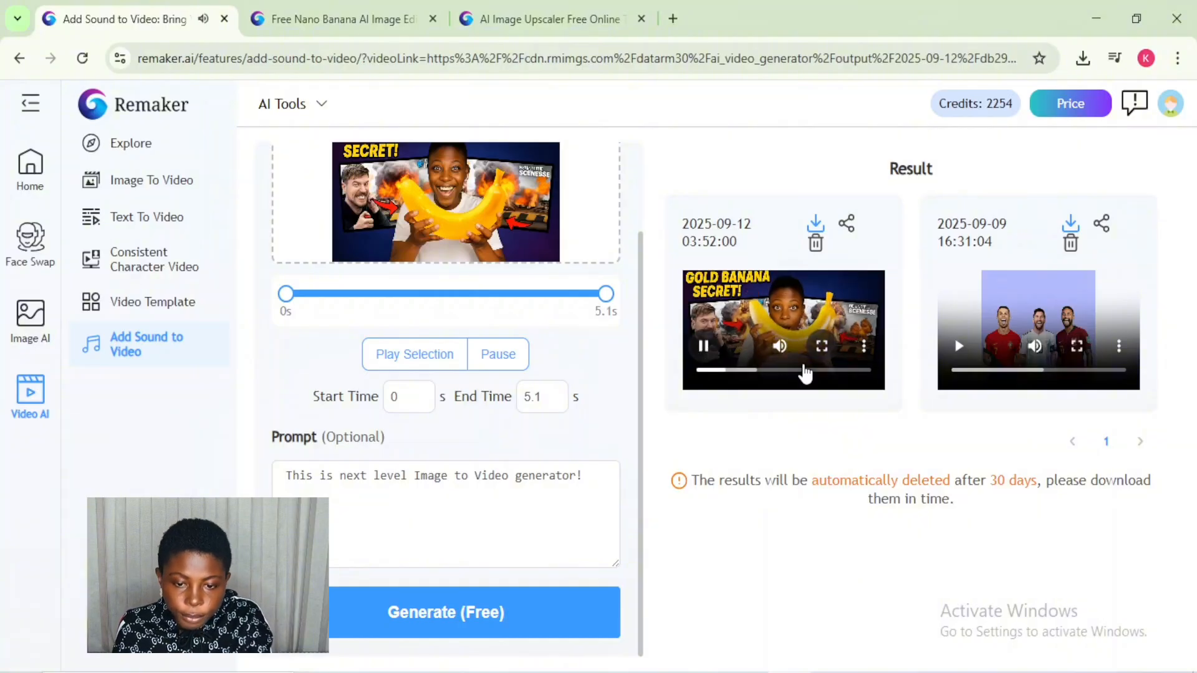
left_click(821, 346)
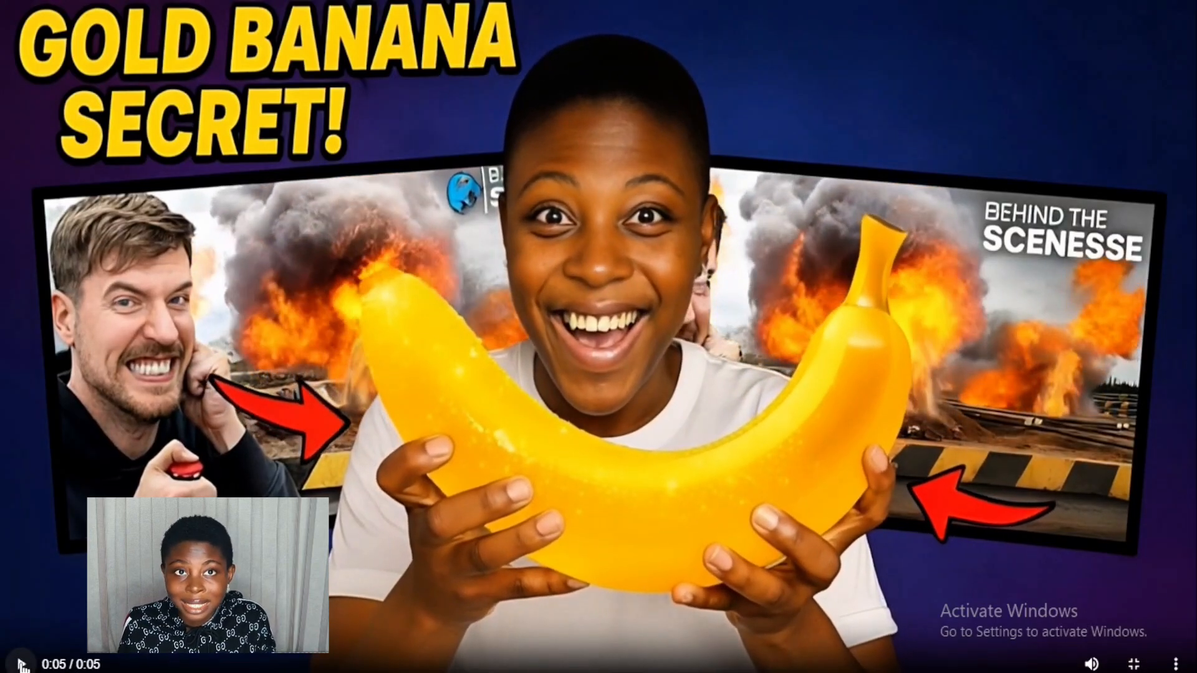
Replay the five-second banana clip in fullscreen, restarting it several times.
left_click(23, 662)
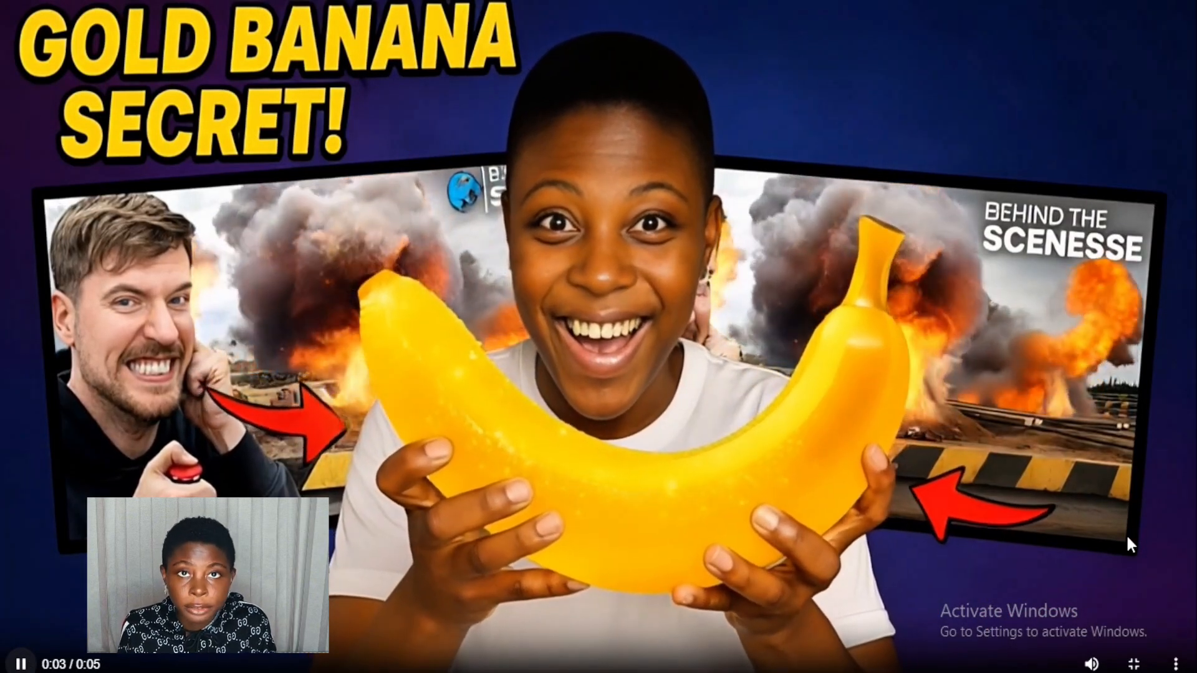
left_click(23, 662)
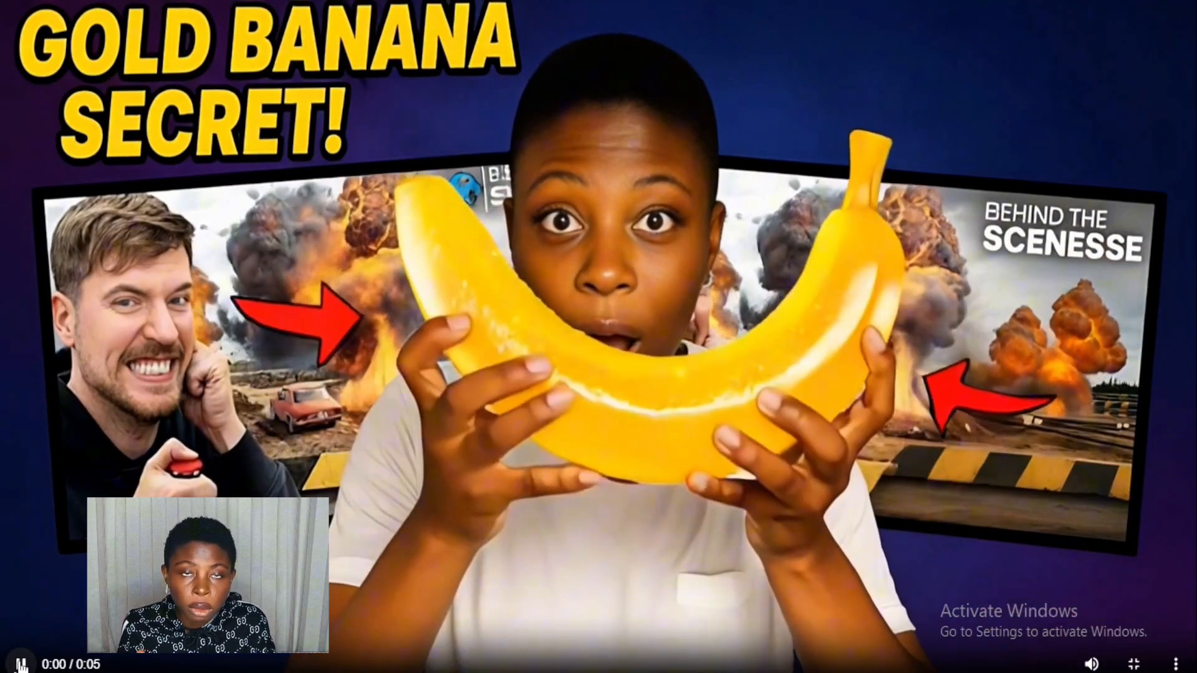
left_click(26, 661)
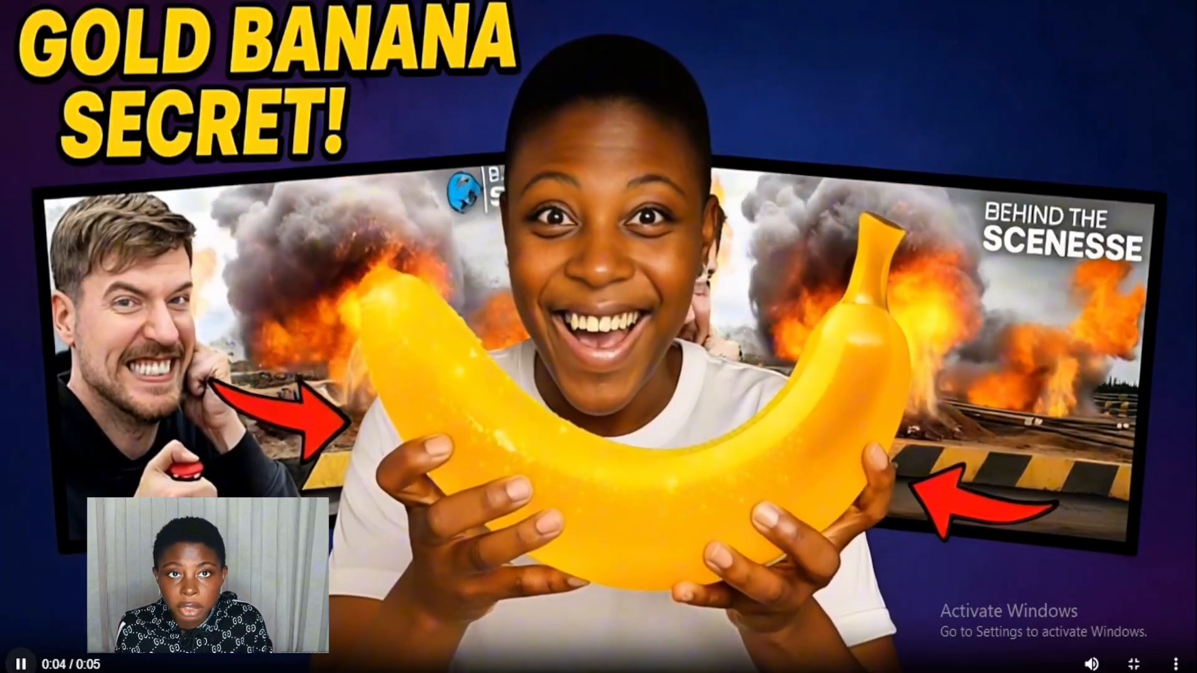
left_click(24, 662)
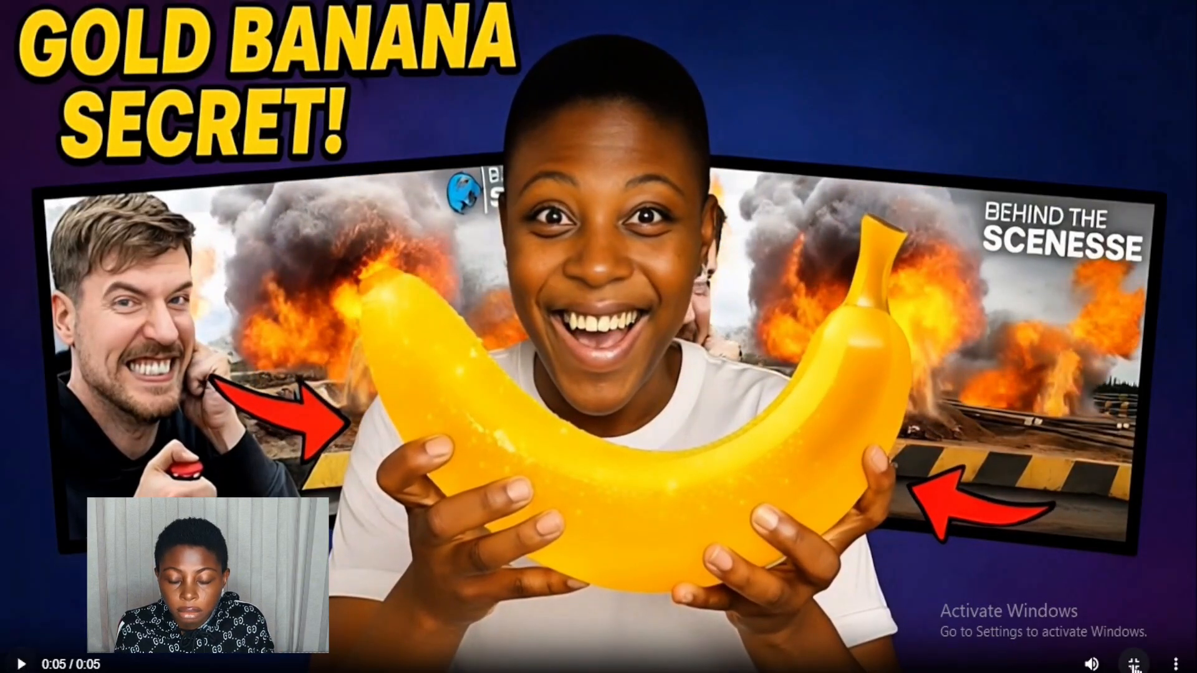